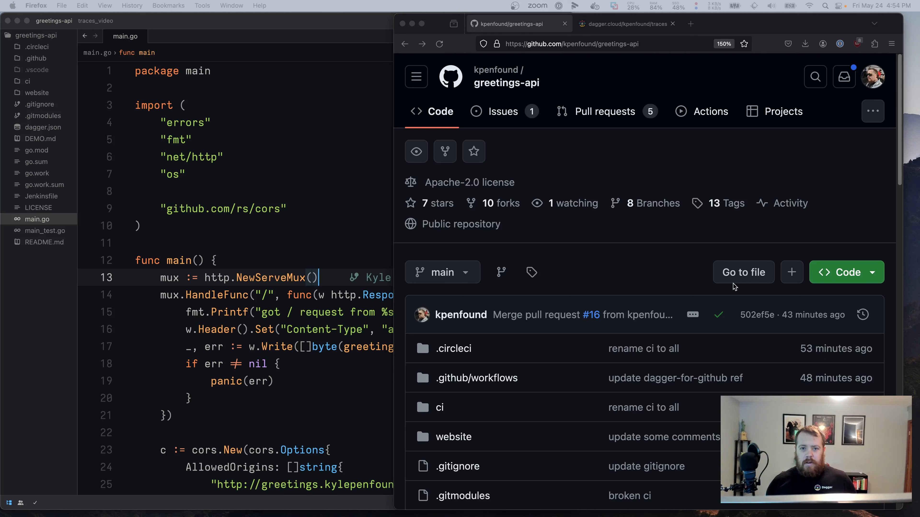
{"action": "mouse_move", "coordinate": [611, 245]}
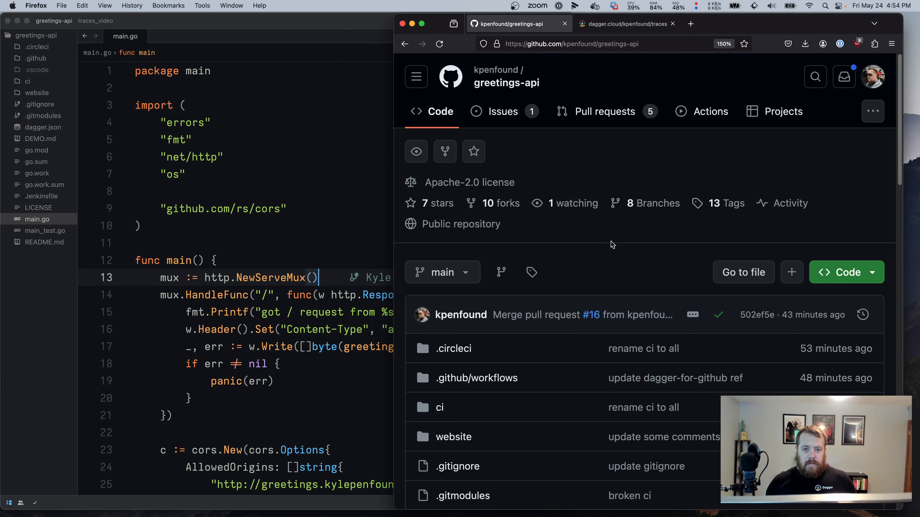
{"action": "mouse_move", "coordinate": [502, 111]}
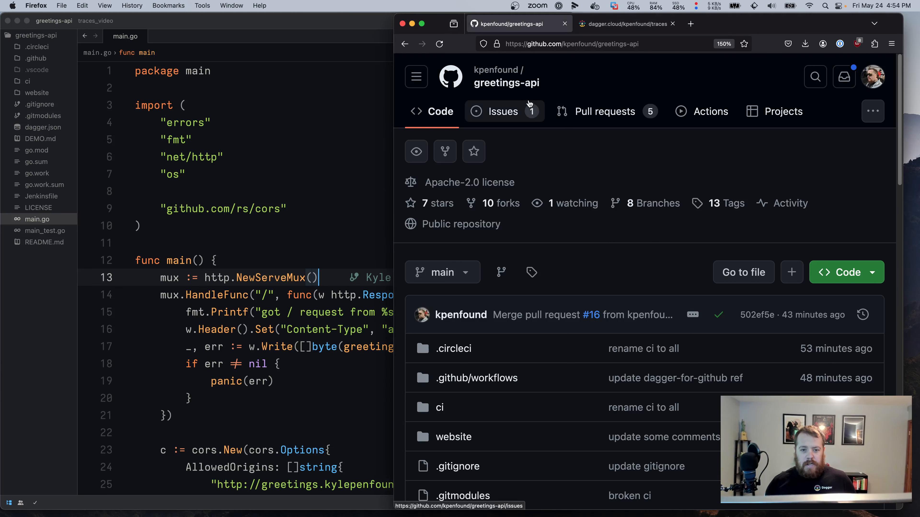
- Browse the greetings-api README down to the Try it out example, then switch to main.go in Zed
{"action": "scroll", "scroll_direction": "down", "scroll_amount": 3}
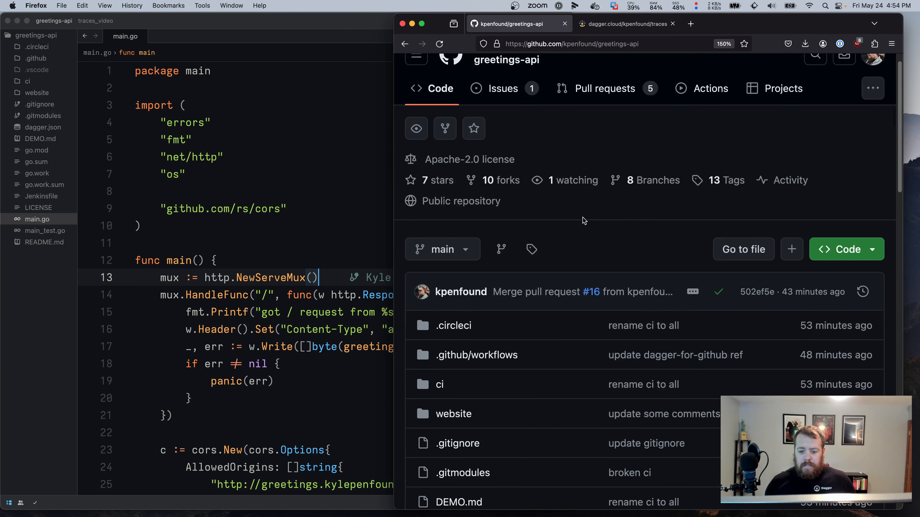
{"action": "scroll", "scroll_direction": "down", "scroll_amount": 3}
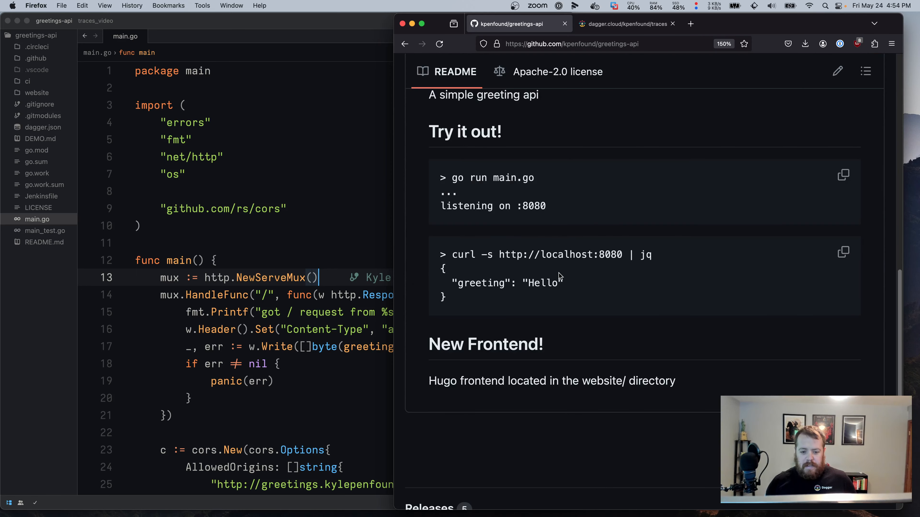
{"action": "double_click", "coordinate": [540, 282]}
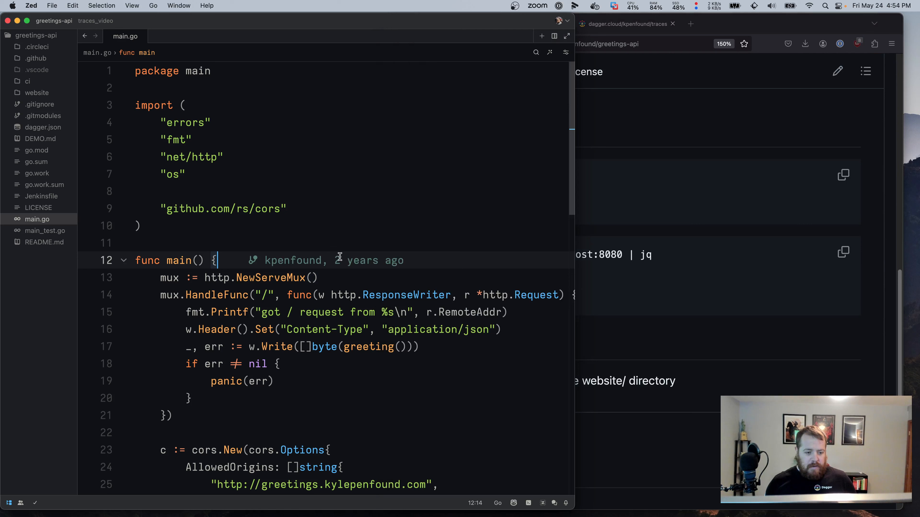
- Read main.go down to func greeting and bring up the integrated terminal on the traces_video branch
{"action": "left_click", "coordinate": [138, 226]}
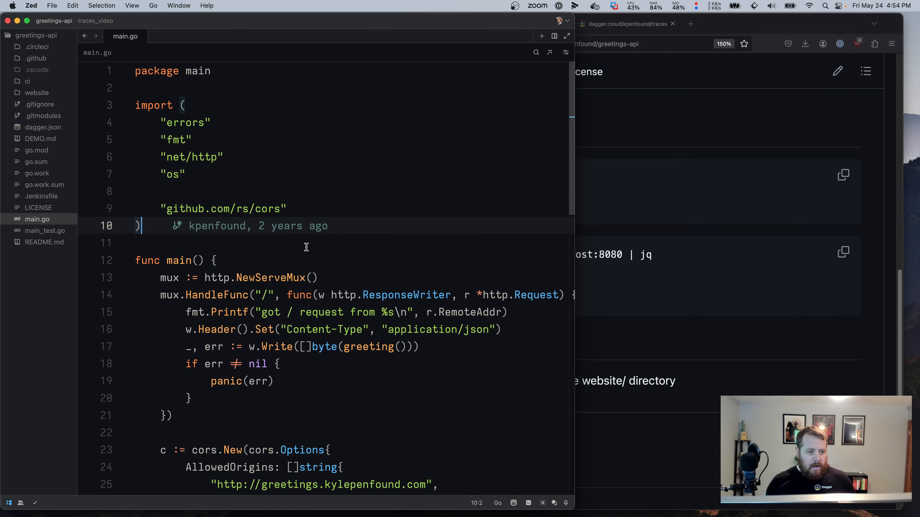
{"action": "scroll", "scroll_direction": "down", "scroll_amount": 3}
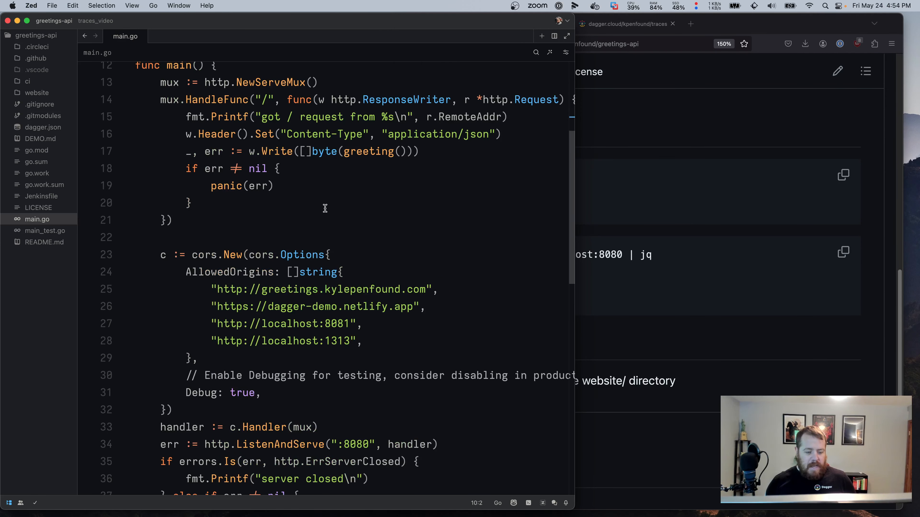
{"action": "scroll", "scroll_direction": "down", "scroll_amount": 3}
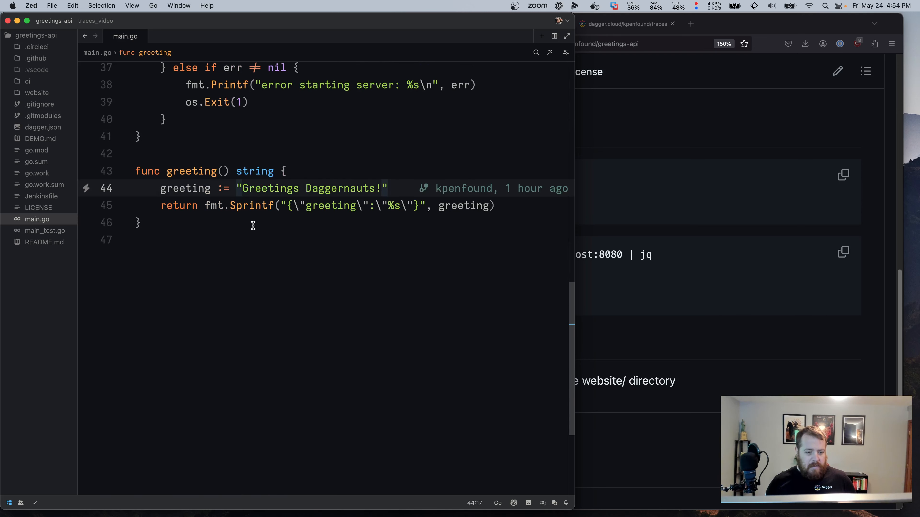
{"action": "left_click", "coordinate": [387, 188]}
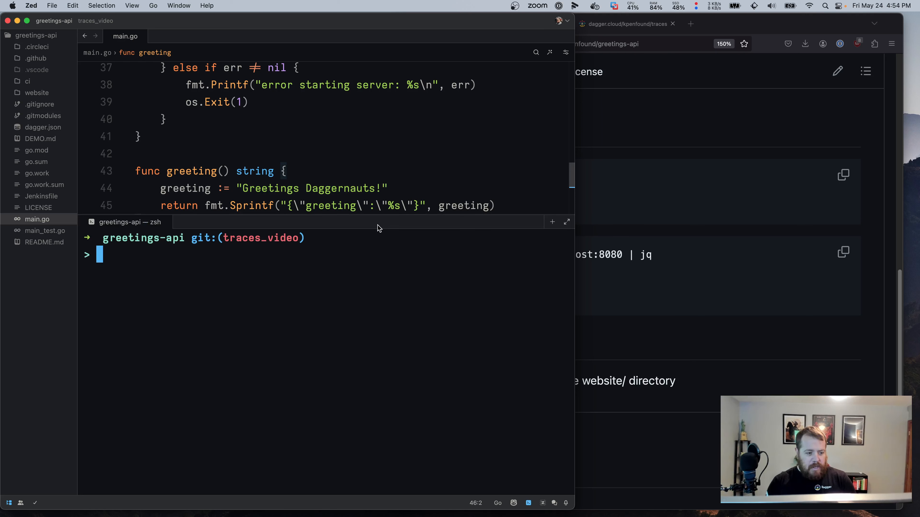
- Run 'dagger functions', 'dagger call lint --help', then 'dagger call lint --source .' in the terminal
{"action": "type", "text": "dagger fu"}
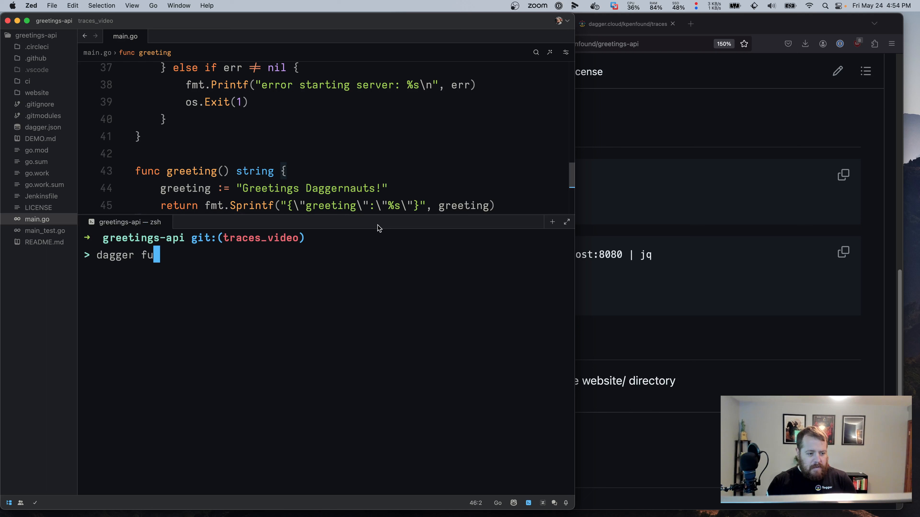
{"action": "key", "text": "Return"}
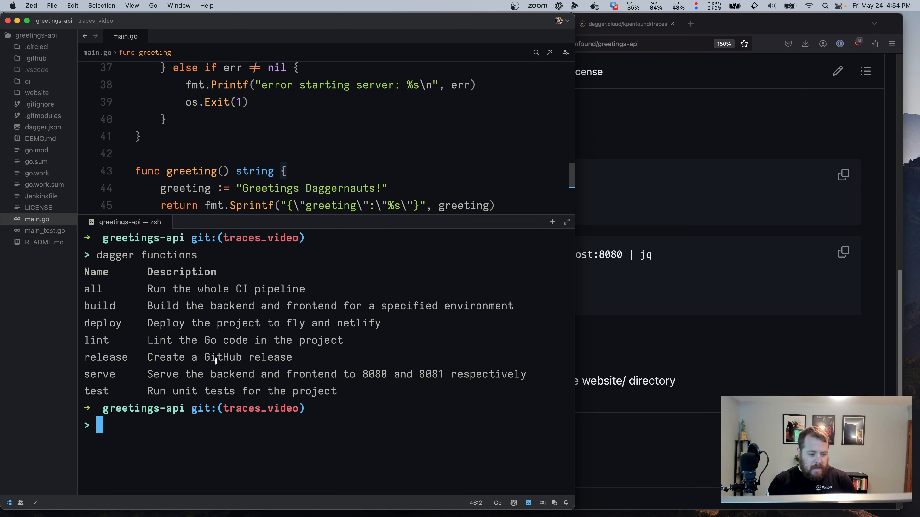
{"action": "type", "text": "dagger call lint --help"}
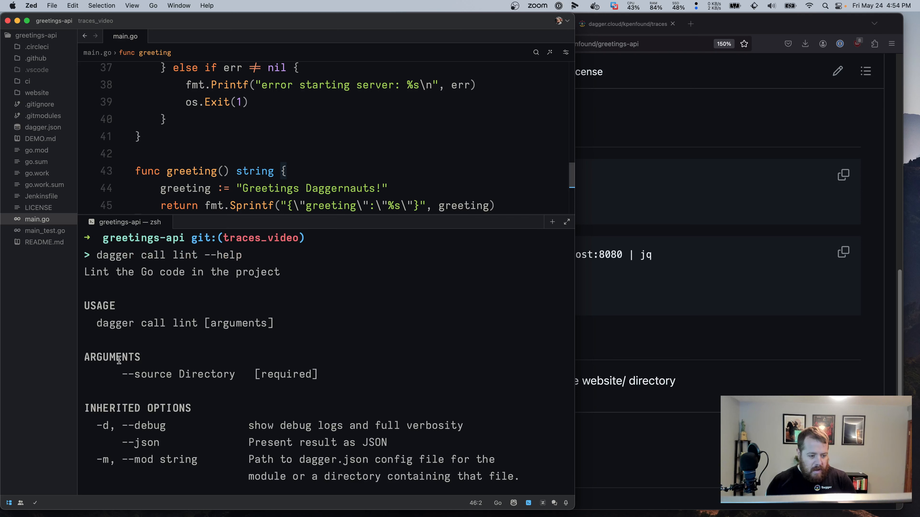
{"action": "double_click", "coordinate": [148, 375]}
{"action": "type", "text": "dagger call lint --"}
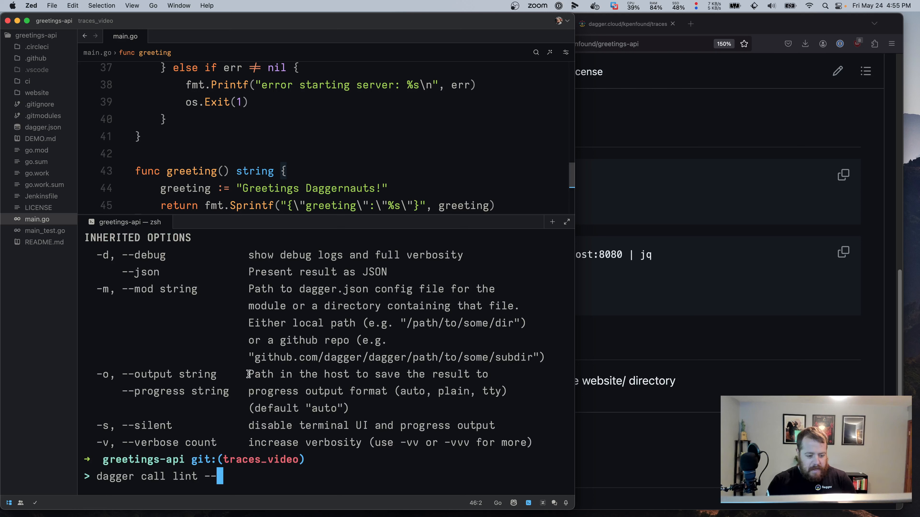
{"action": "type", "text": "source ."}
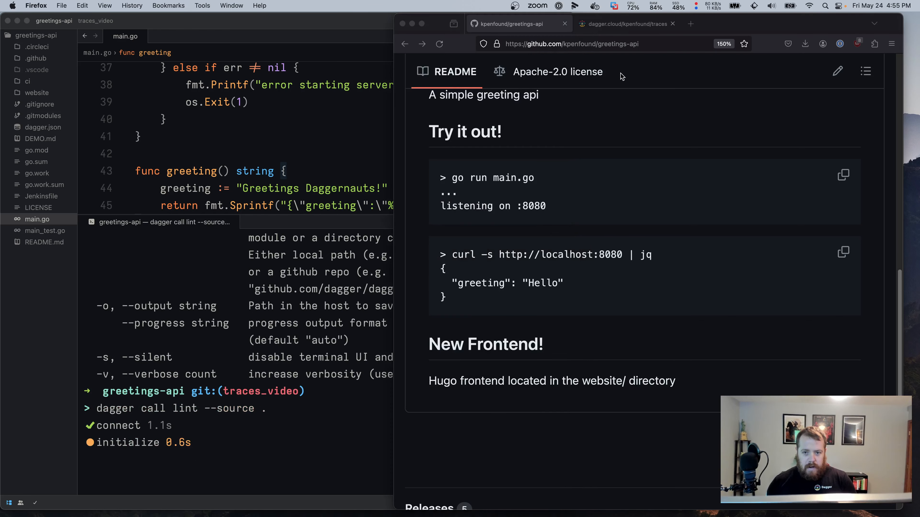
- View the running lint trace in Dagger Cloud, expanded to the golangci-lint span and its first log lines
{"action": "left_click", "coordinate": [625, 24]}
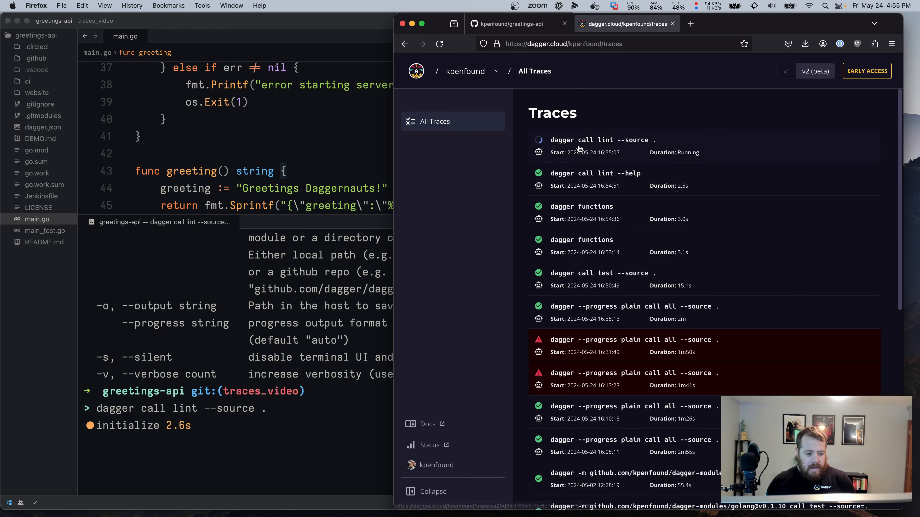
{"action": "left_click", "coordinate": [599, 139]}
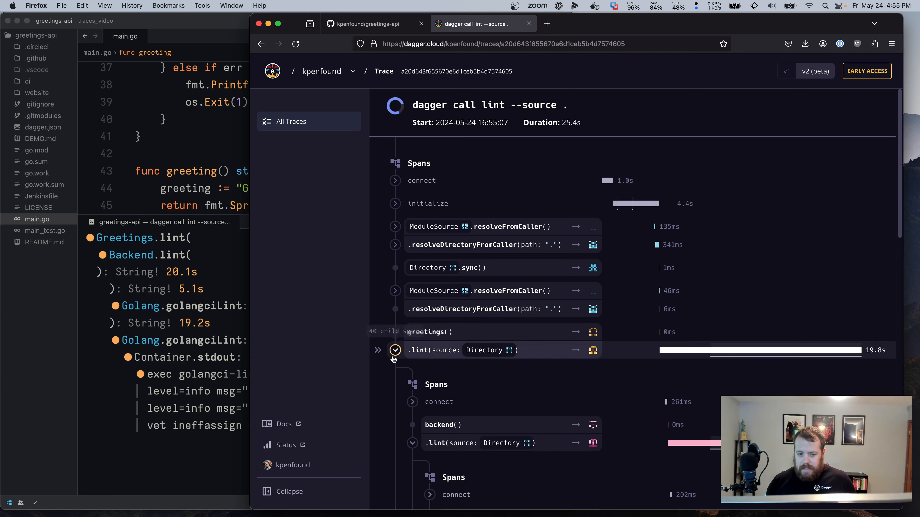
{"action": "scroll", "scroll_direction": "down", "scroll_amount": 3}
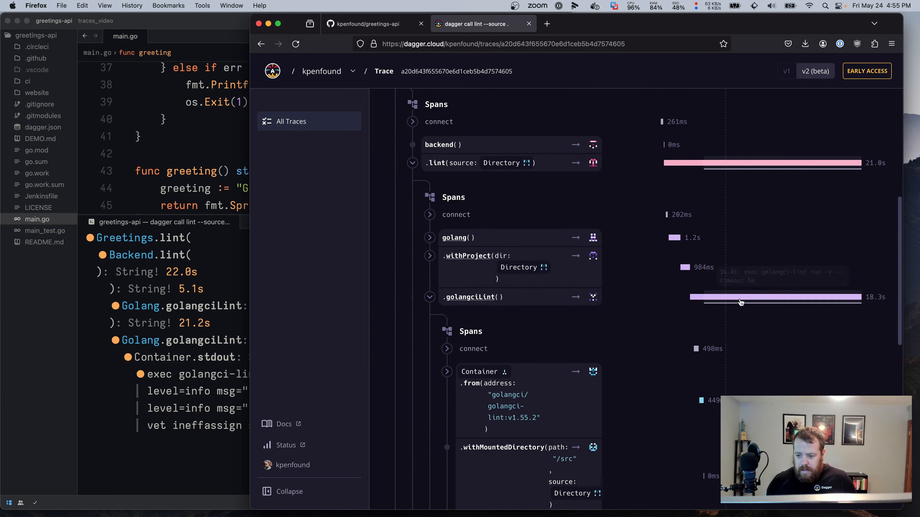
{"action": "scroll", "scroll_direction": "down", "scroll_amount": 3}
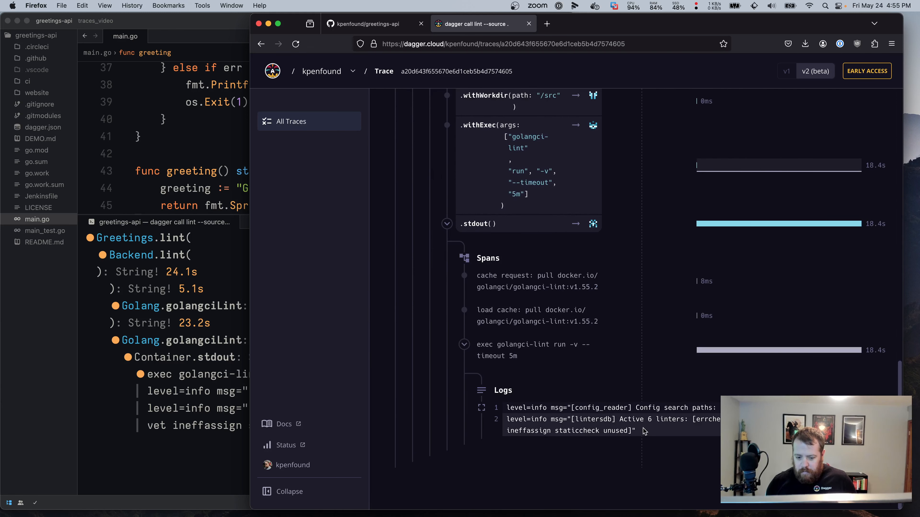
{"action": "mouse_move", "coordinate": [558, 387]}
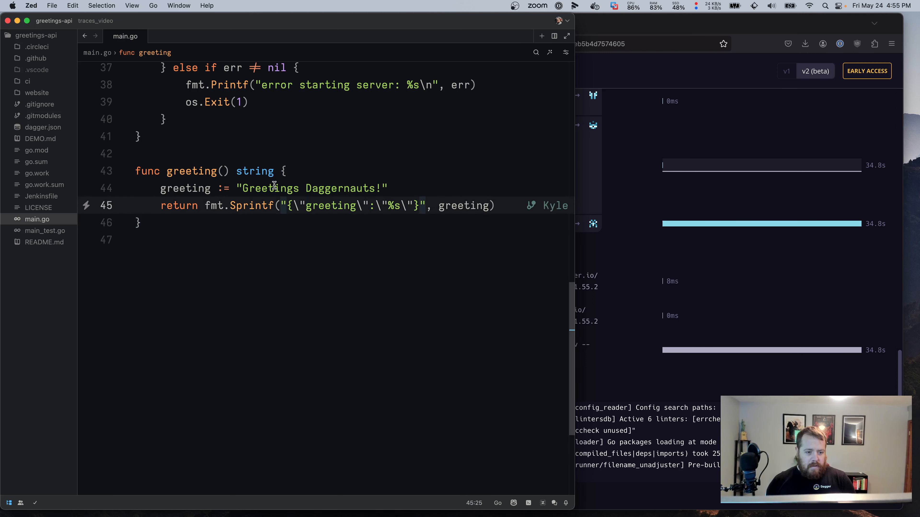
- Change line 44's greeting to "Hello Daggernauts!" and review it with git diff
{"action": "left_click", "coordinate": [243, 188]}
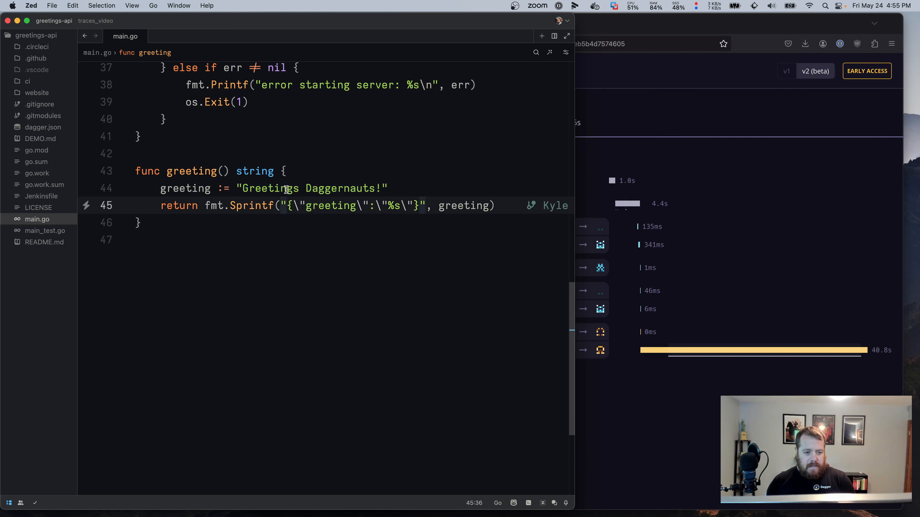
{"action": "type", "text": "Hello"}
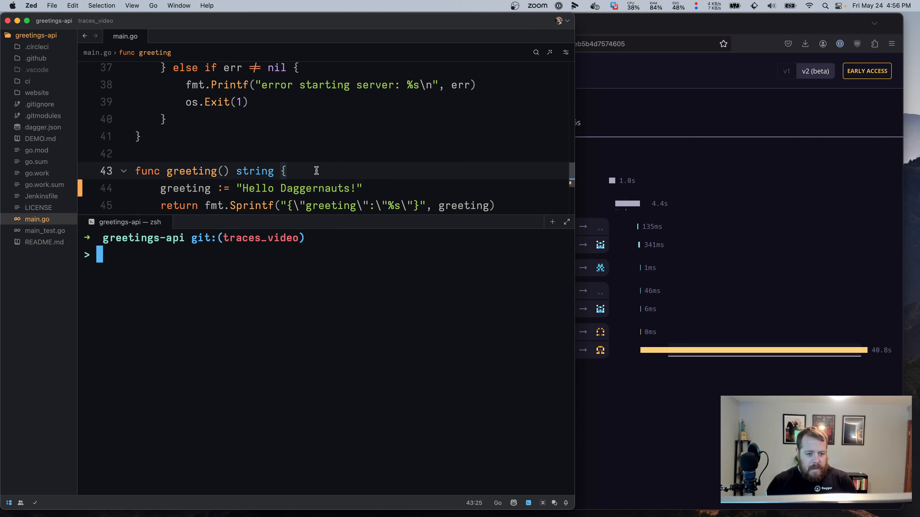
{"action": "type", "text": "git diff"}
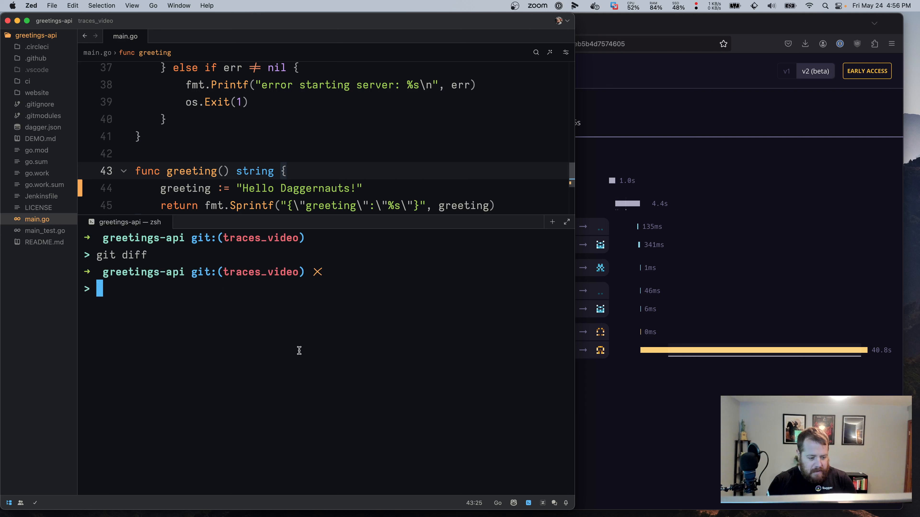
- Commit as 'change greeting to hello' and push to the remote branch
{"action": "type", "text": "git commit -"}
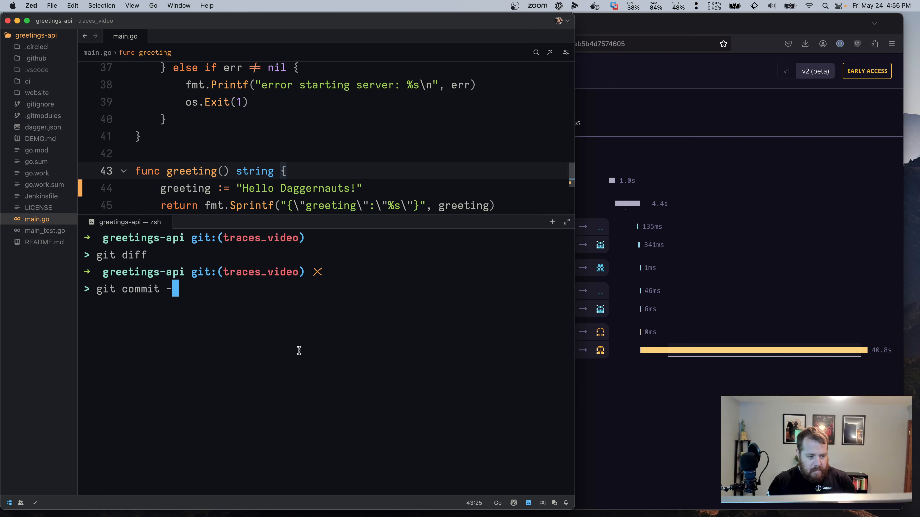
{"action": "type", "text": "am'change"}
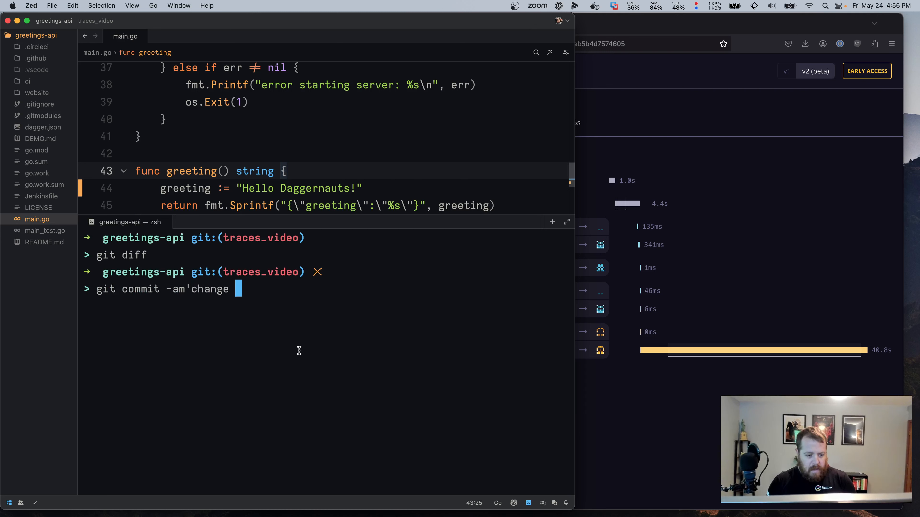
{"action": "type", "text": "greeting to"}
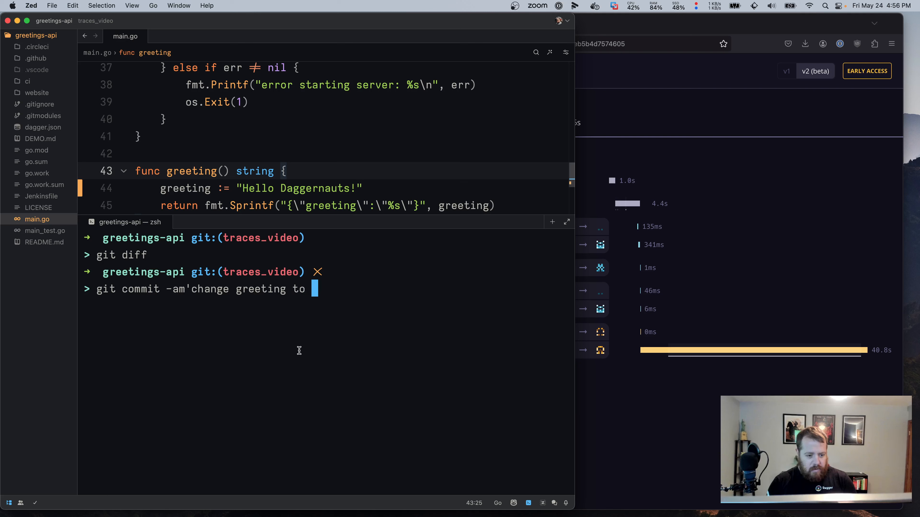
{"action": "type", "text": "hello'"}
{"action": "type", "text": "git push"}
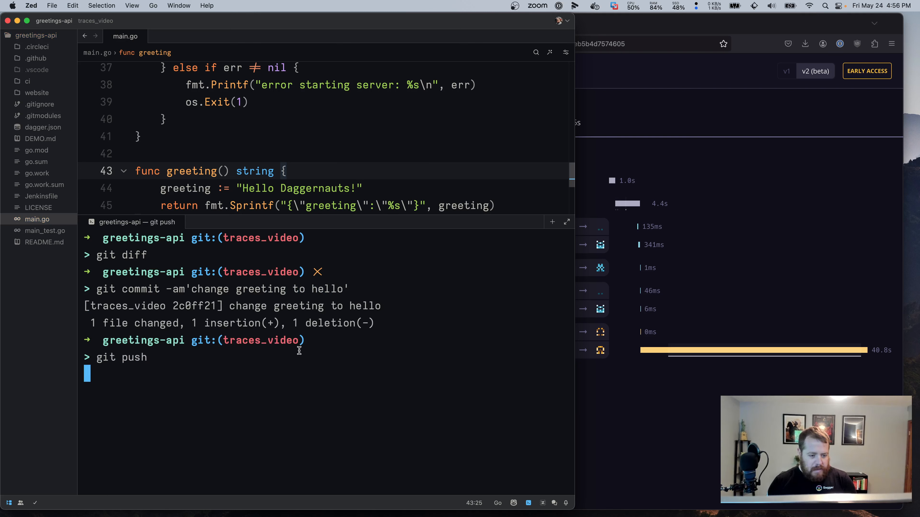
{"action": "key", "text": "Return"}
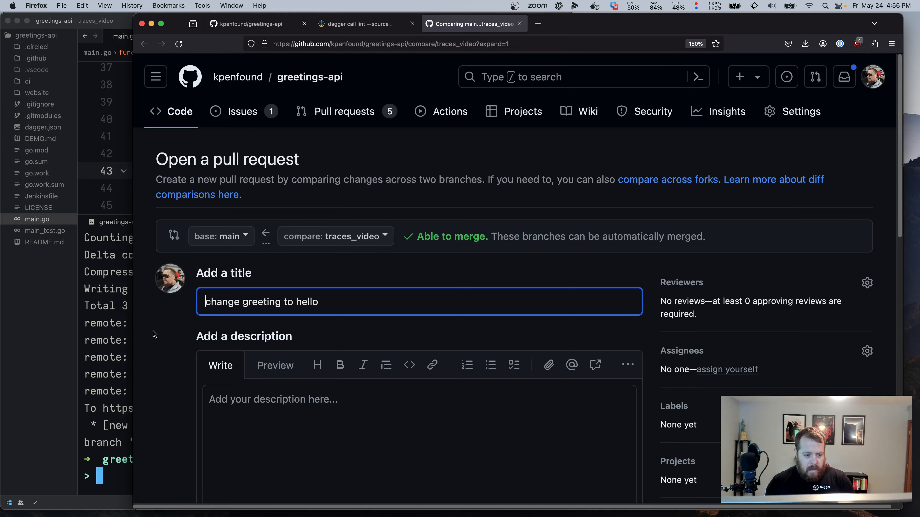
- Create pull request #19 from traces_video into main and view its in-progress CI check
{"action": "scroll", "scroll_direction": "down", "scroll_amount": 3}
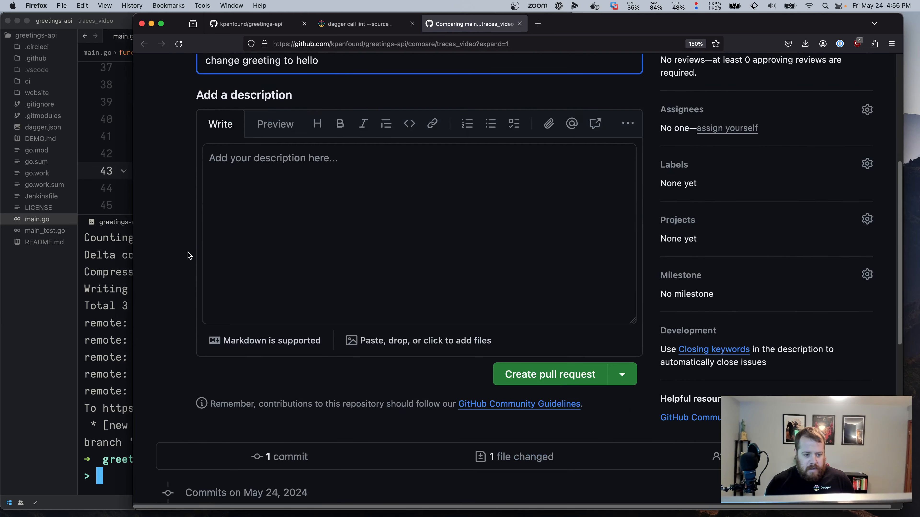
{"action": "scroll", "scroll_direction": "down", "scroll_amount": 3}
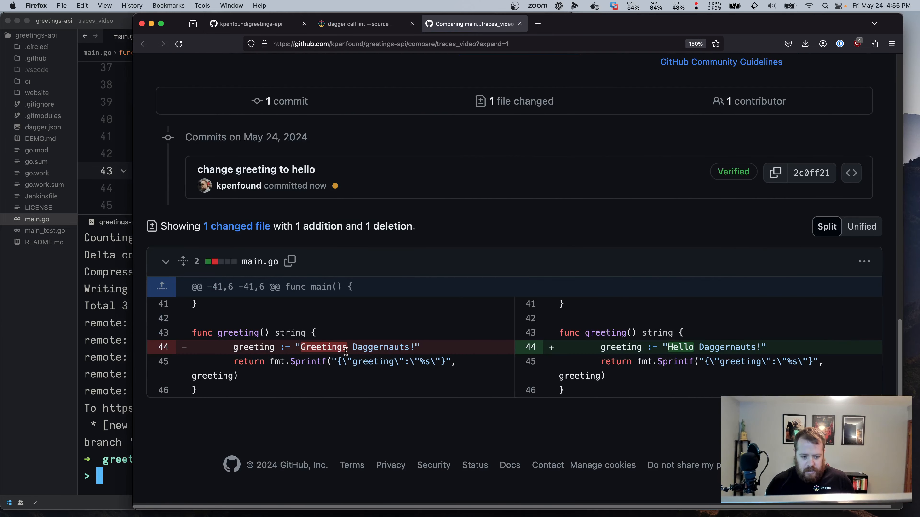
{"action": "scroll", "scroll_direction": "up", "scroll_amount": 3}
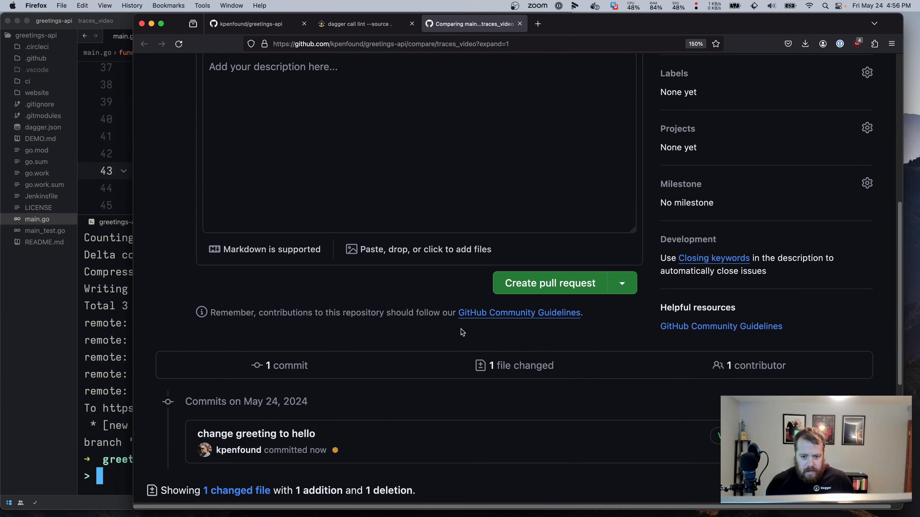
{"action": "left_click", "coordinate": [549, 282]}
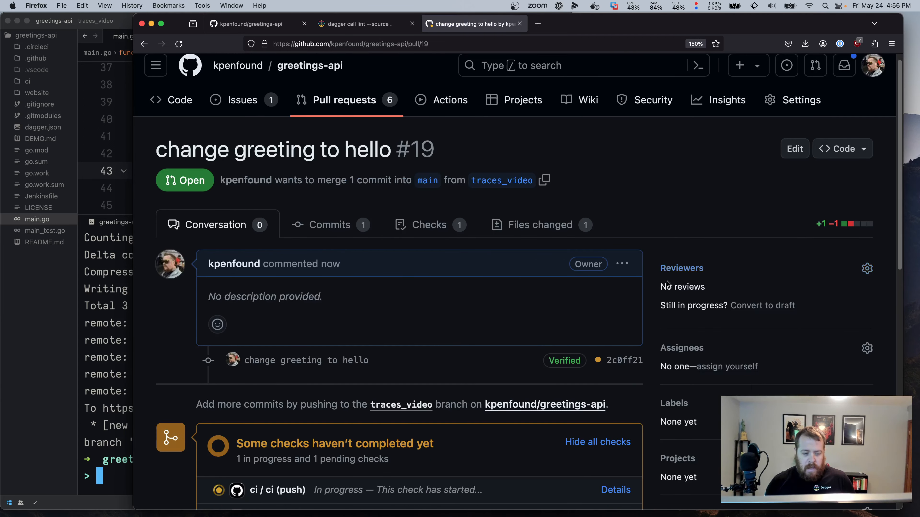
{"action": "scroll", "scroll_direction": "down", "scroll_amount": 3}
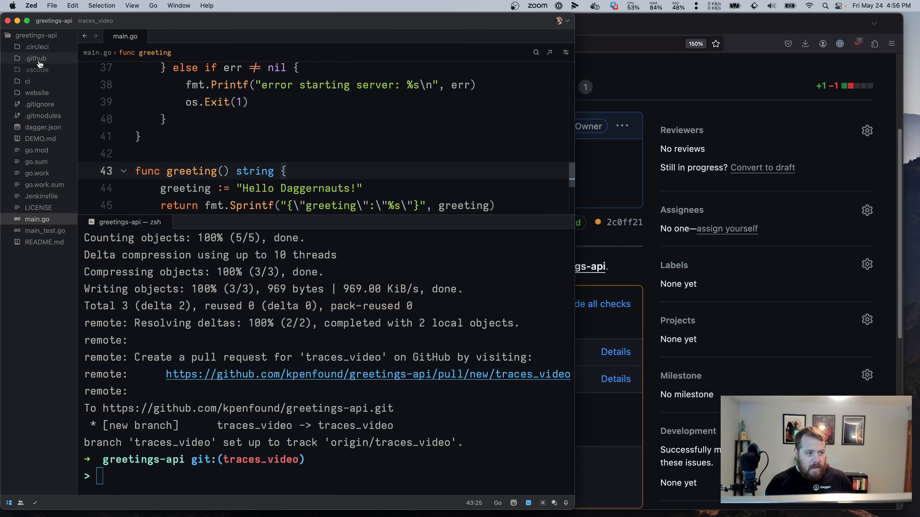
- Show .github/workflows/test.yml with its Dagger step calling the all function on the source
{"action": "left_click", "coordinate": [35, 58]}
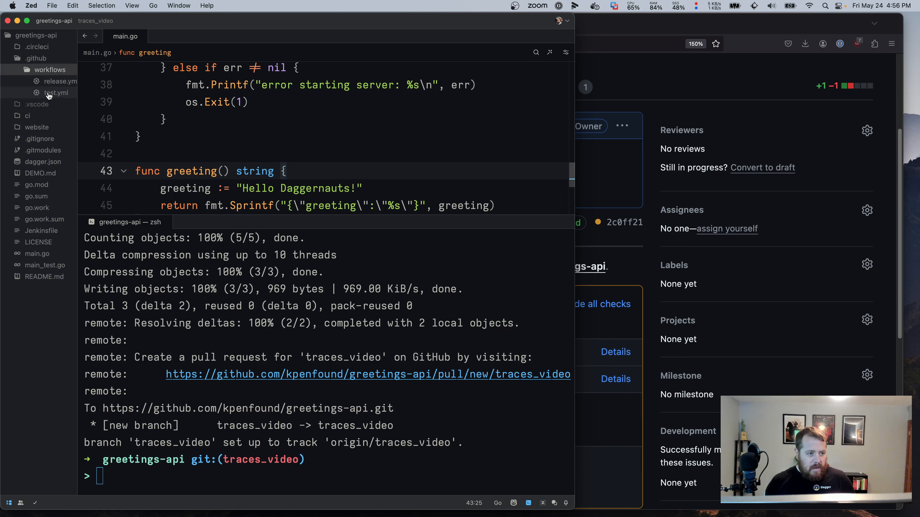
{"action": "left_click", "coordinate": [55, 92]}
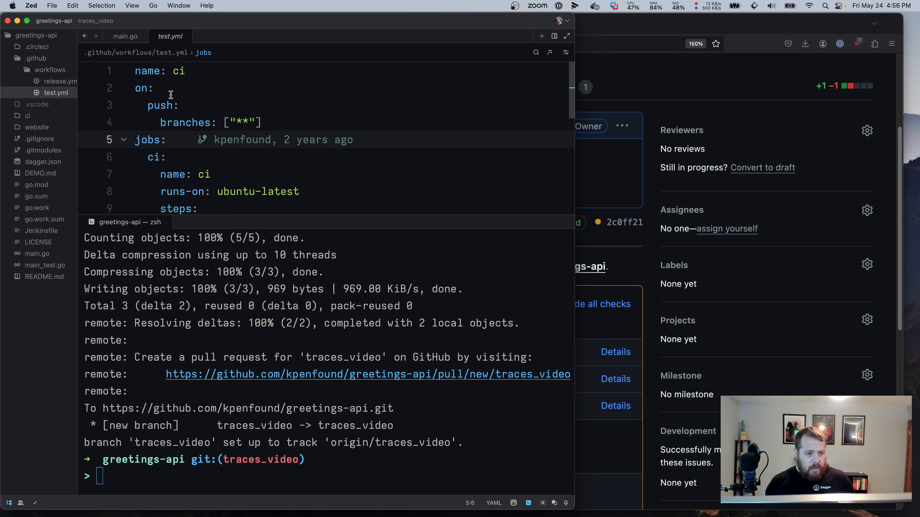
{"action": "scroll", "scroll_direction": "down", "scroll_amount": 3}
{"action": "type", "text": "dagger call lint --help"}
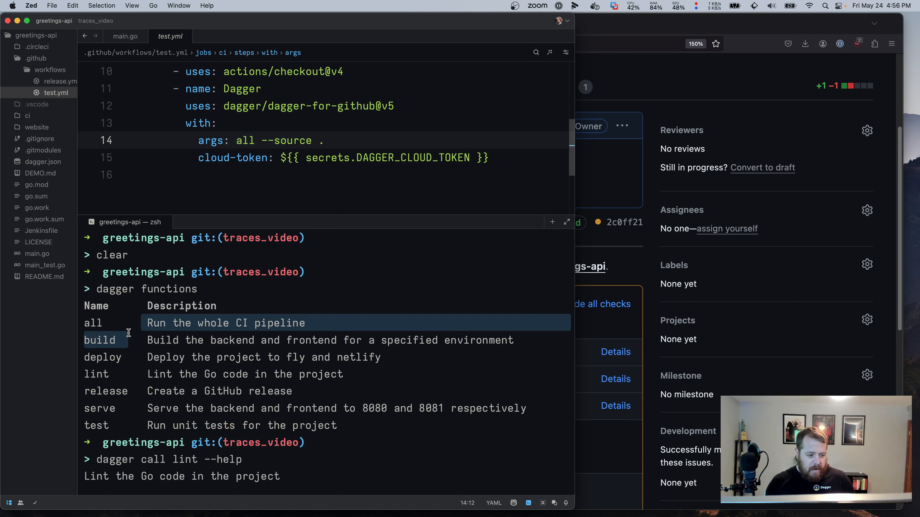
{"action": "mouse_move", "coordinate": [150, 334]}
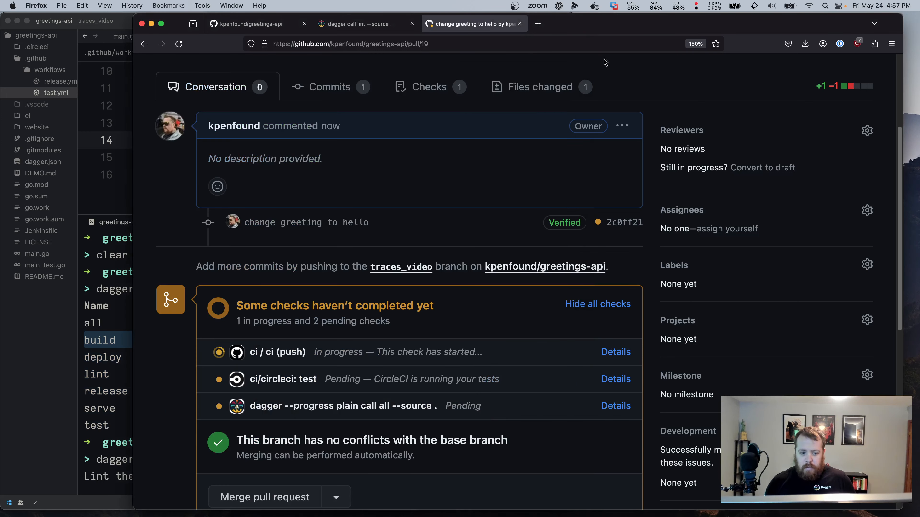
{"action": "mouse_move", "coordinate": [292, 380]}
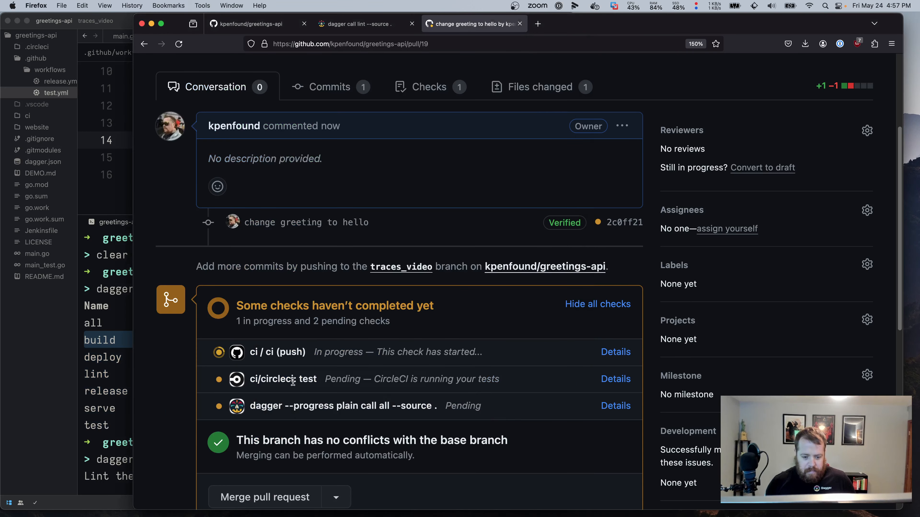
- Check the PR's pending checks, then in Dagger Cloud's All Traces enter the running 'call all' trace
{"action": "scroll", "scroll_direction": "down", "scroll_amount": 3}
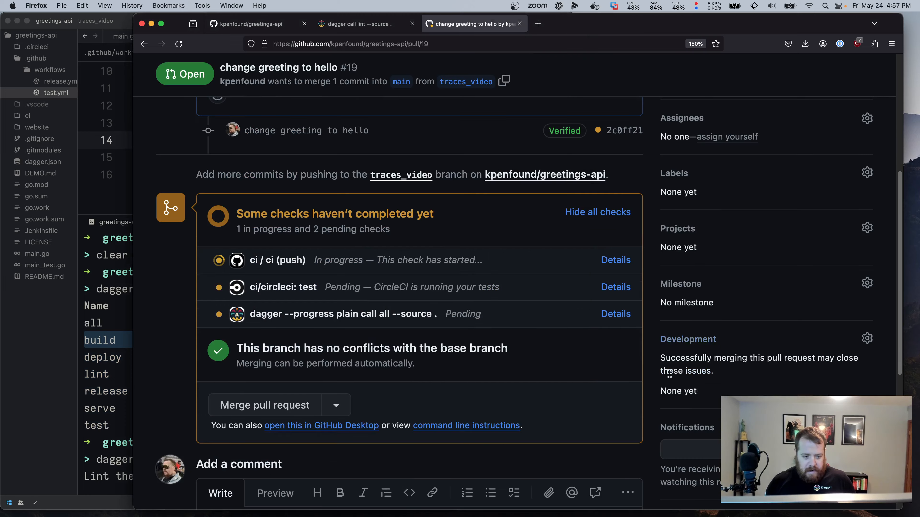
{"action": "mouse_move", "coordinate": [249, 260]}
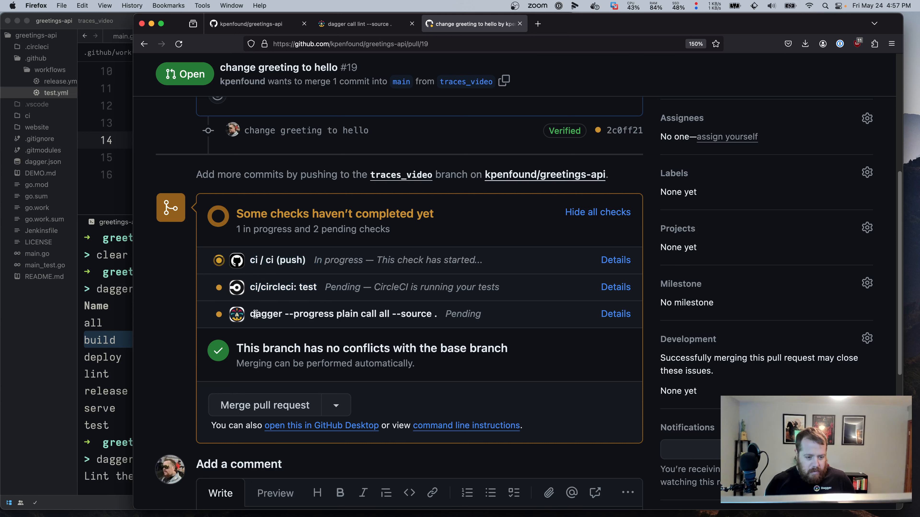
{"action": "mouse_move", "coordinate": [236, 314]}
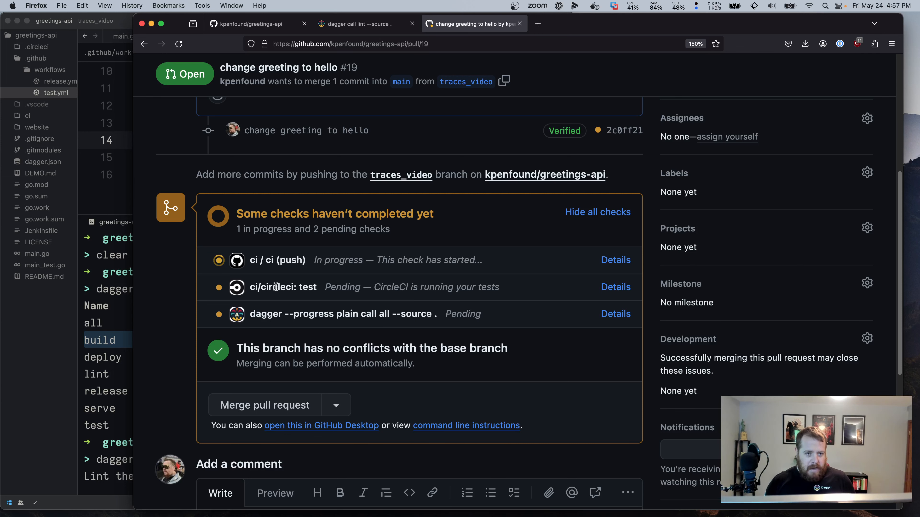
{"action": "left_click", "coordinate": [358, 24]}
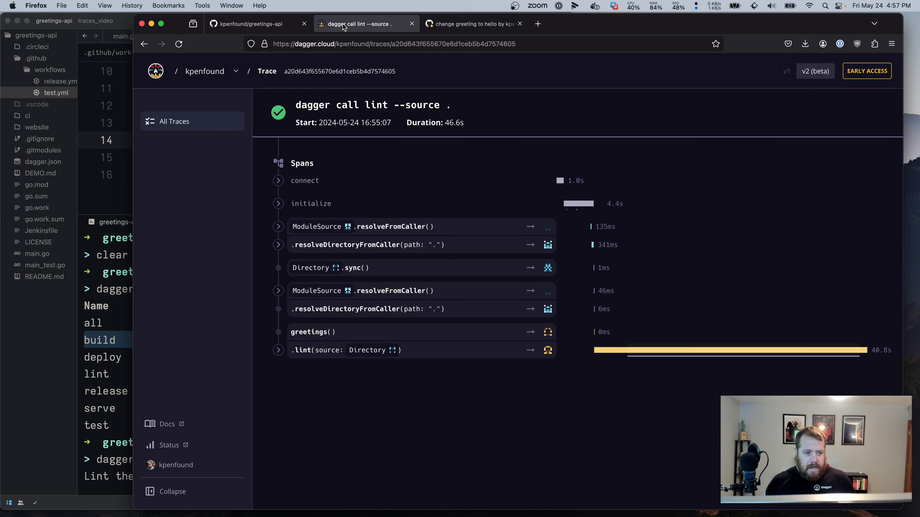
{"action": "left_click", "coordinate": [175, 121]}
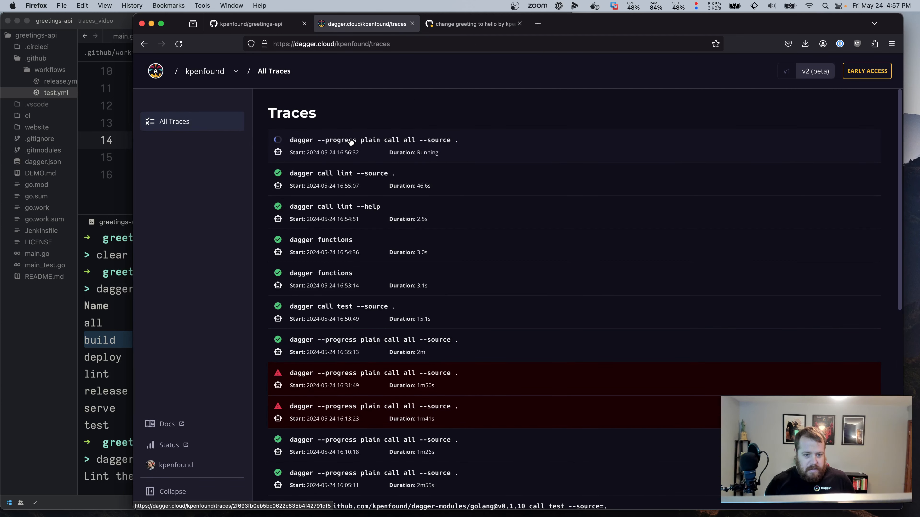
{"action": "left_click", "coordinate": [353, 144]}
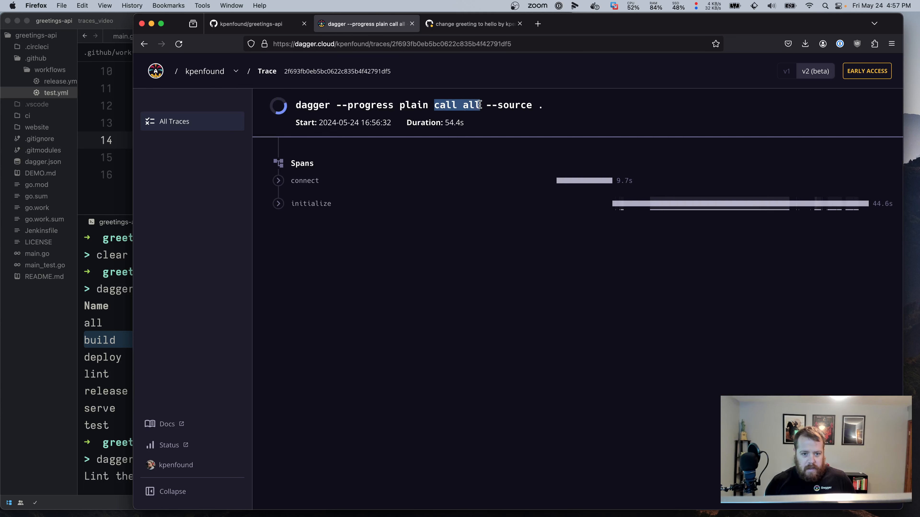
- Highlight the traced command's source argument, then return to pull request #19 on GitHub
{"action": "left_click", "coordinate": [278, 203]}
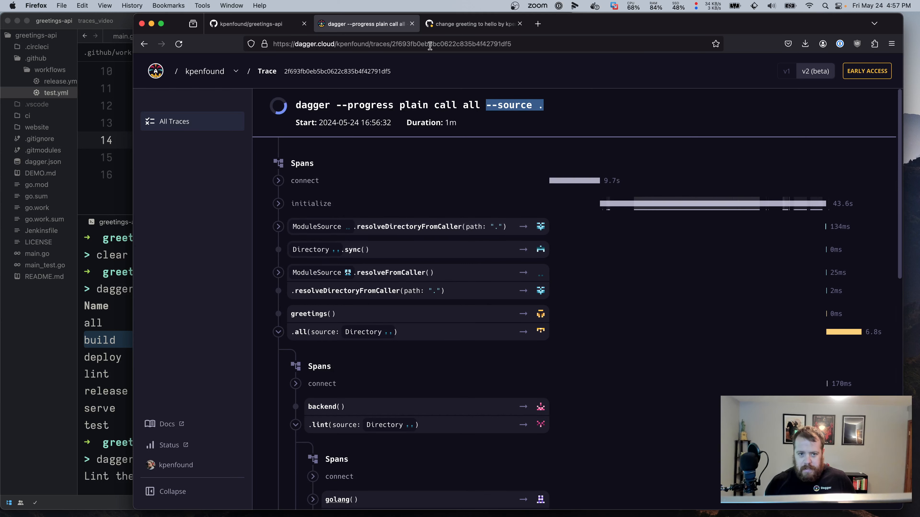
{"action": "left_click", "coordinate": [472, 23]}
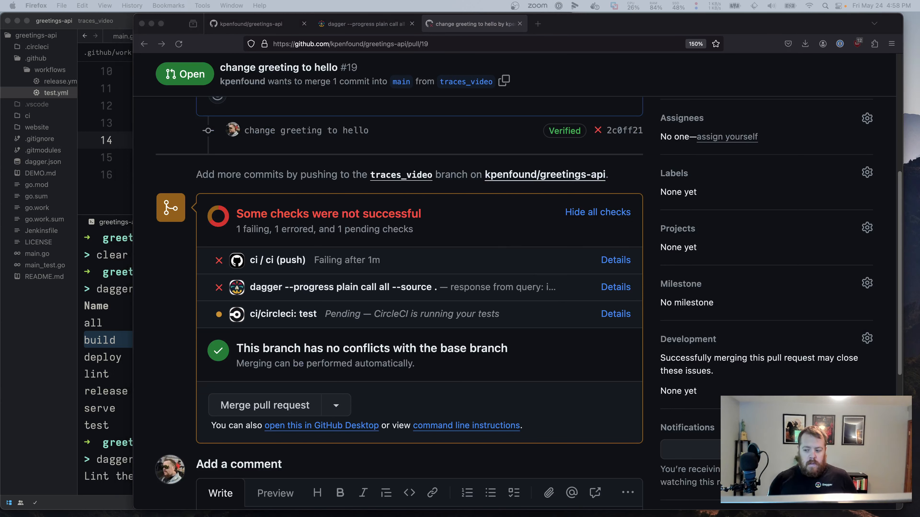
{"action": "mouse_move", "coordinate": [604, 334]}
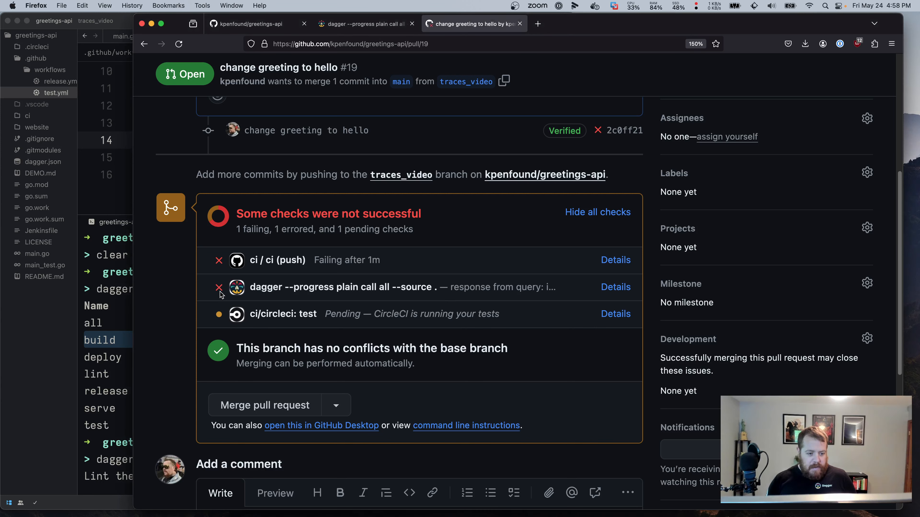
- Follow the failed dagger call all check's Details link to its errored trace in Dagger Cloud
{"action": "scroll", "scroll_direction": "down", "scroll_amount": 3}
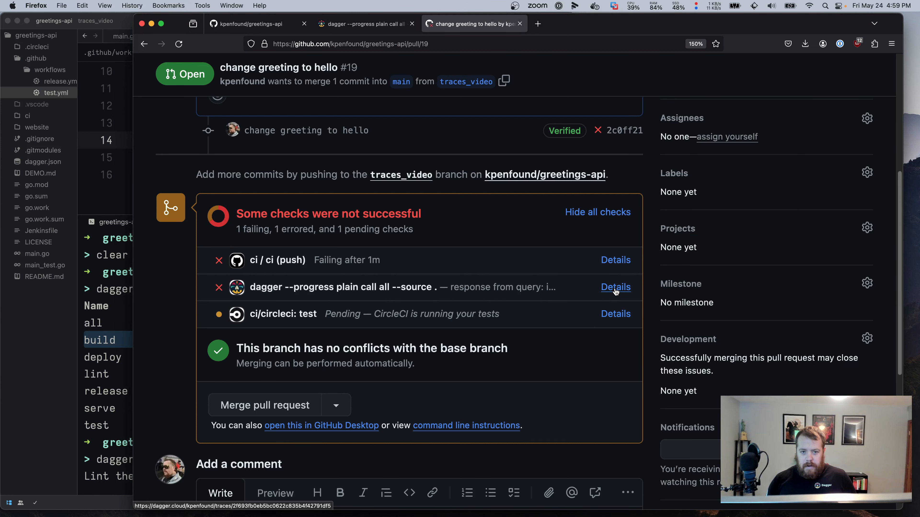
{"action": "left_click", "coordinate": [614, 287]}
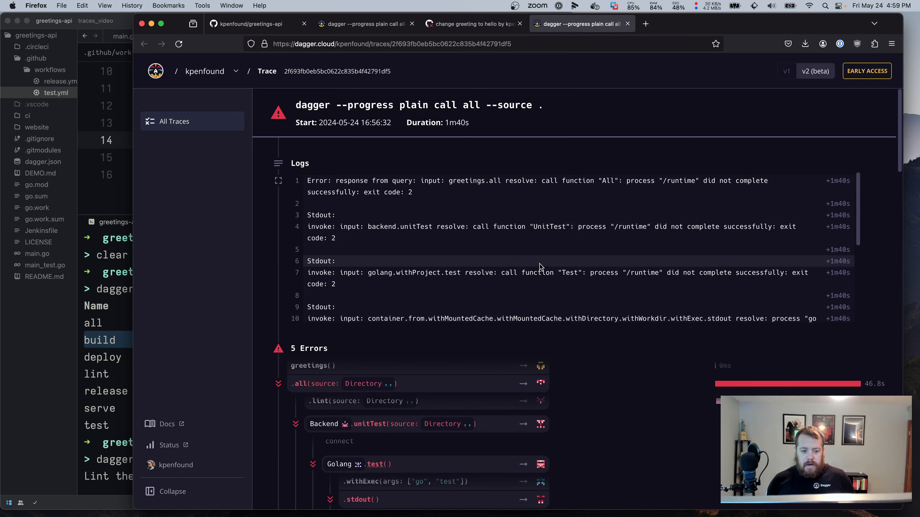
{"action": "mouse_move", "coordinate": [270, 317]}
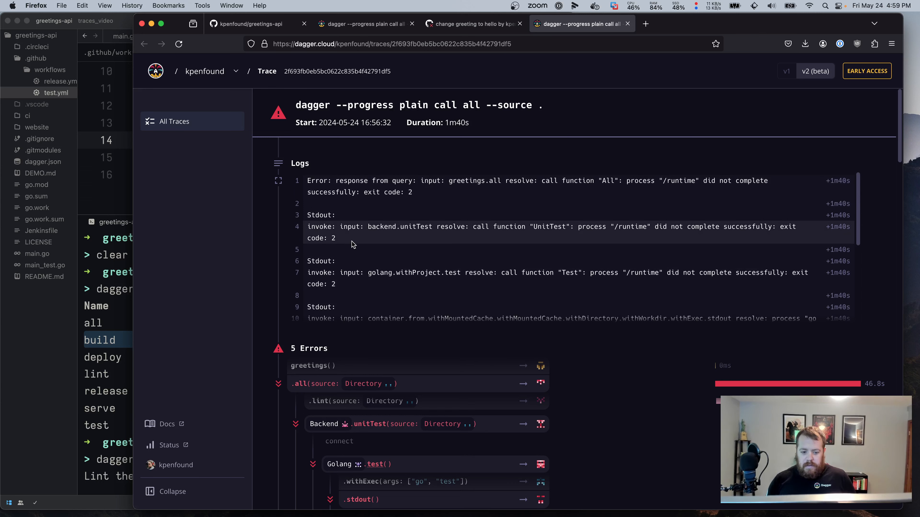
- Locate log line 14 in the Errors panel and highlight TestGreeting's 'Greetings Daggernauts!' vs 'Hello Daggernauts!' mismatch
{"action": "scroll", "scroll_direction": "down", "scroll_amount": 3}
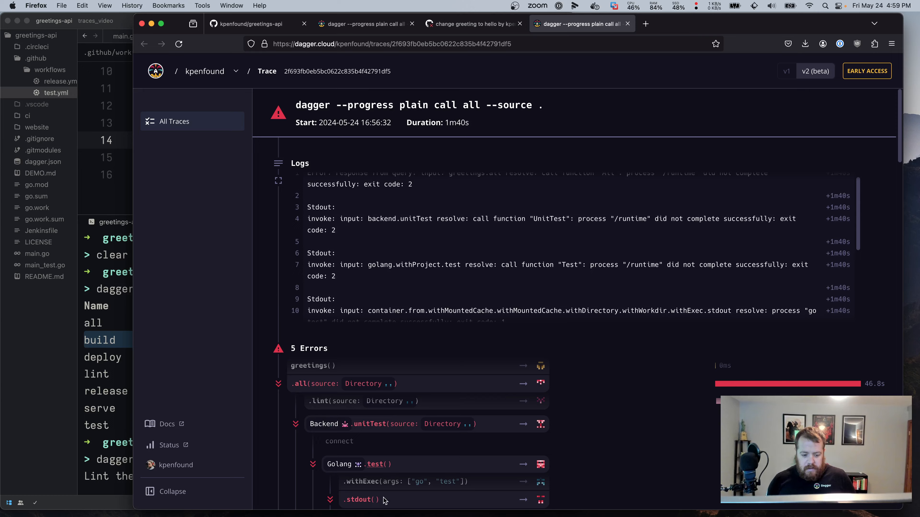
{"action": "scroll", "scroll_direction": "down", "scroll_amount": 3}
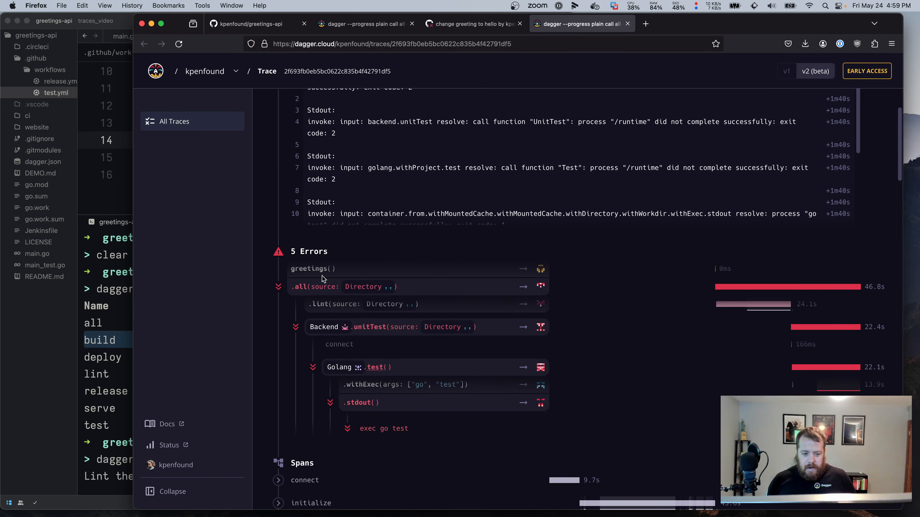
{"action": "mouse_move", "coordinate": [333, 295]}
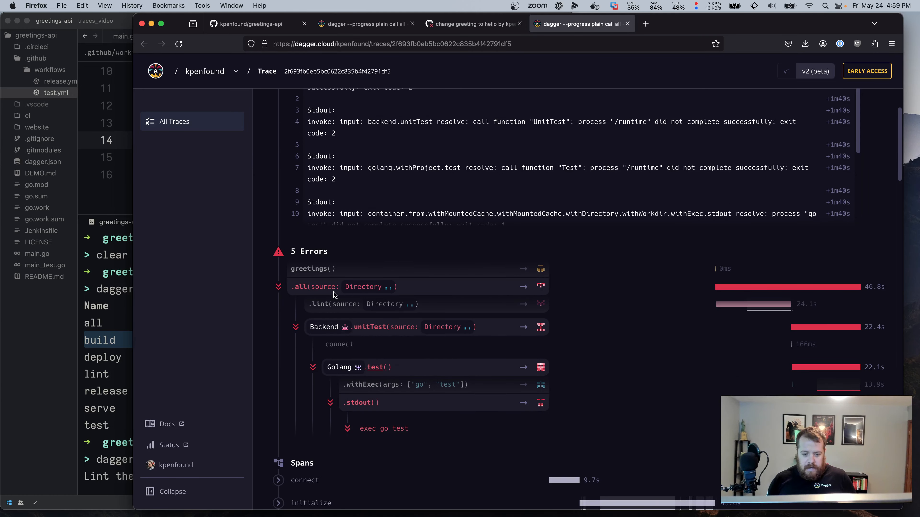
{"action": "mouse_move", "coordinate": [269, 353]}
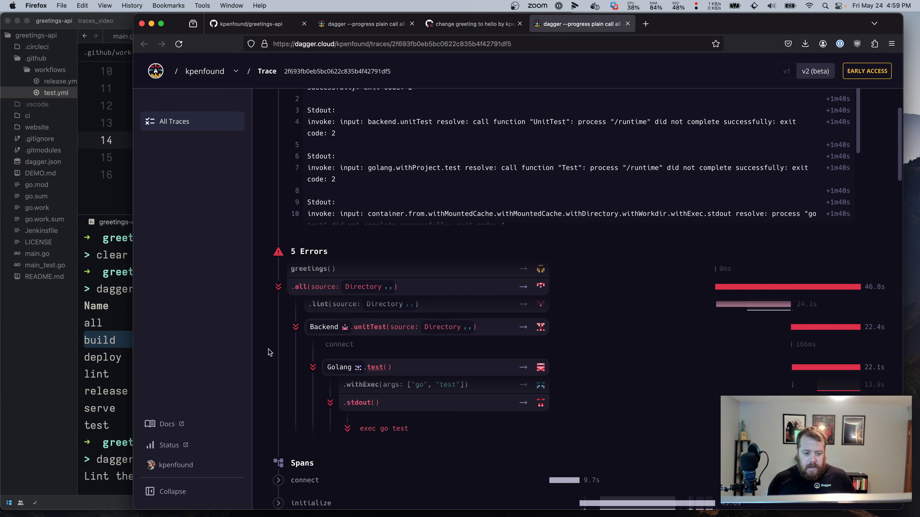
{"action": "scroll", "scroll_direction": "down", "scroll_amount": 3}
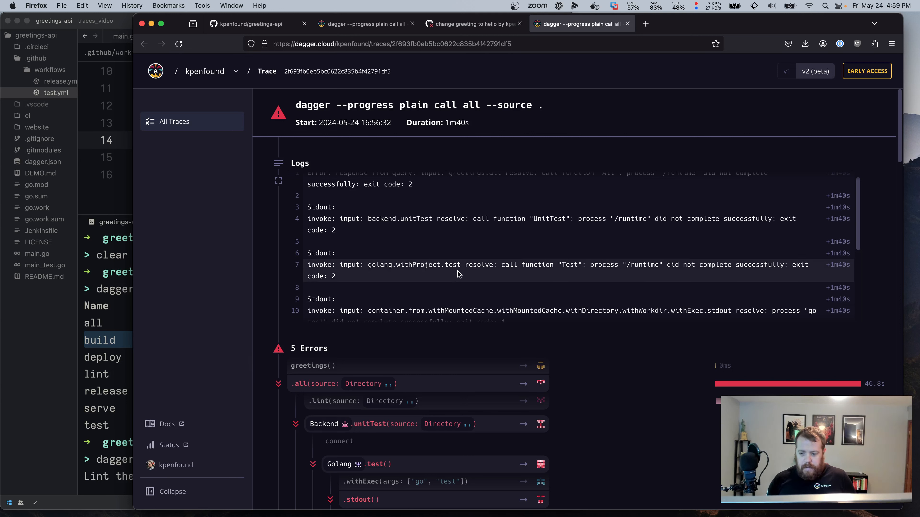
{"action": "scroll", "scroll_direction": "down", "scroll_amount": 3}
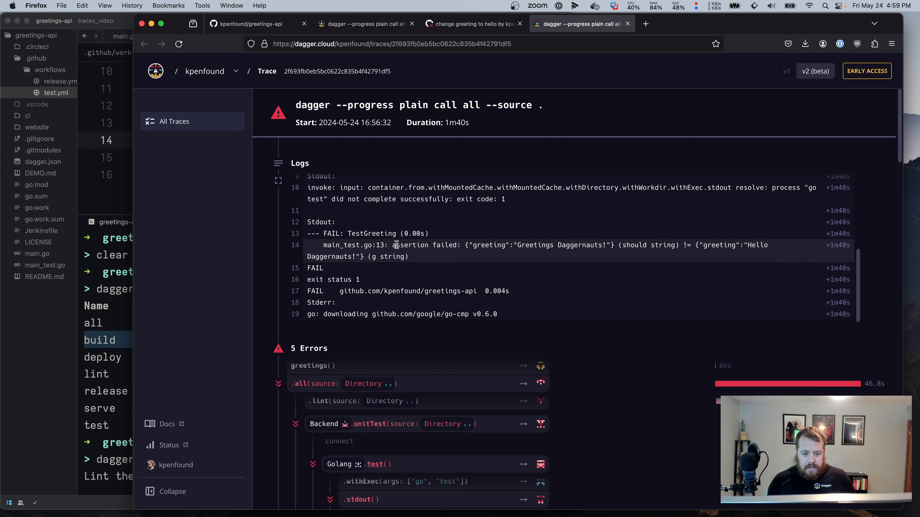
{"action": "left_click", "coordinate": [295, 245]}
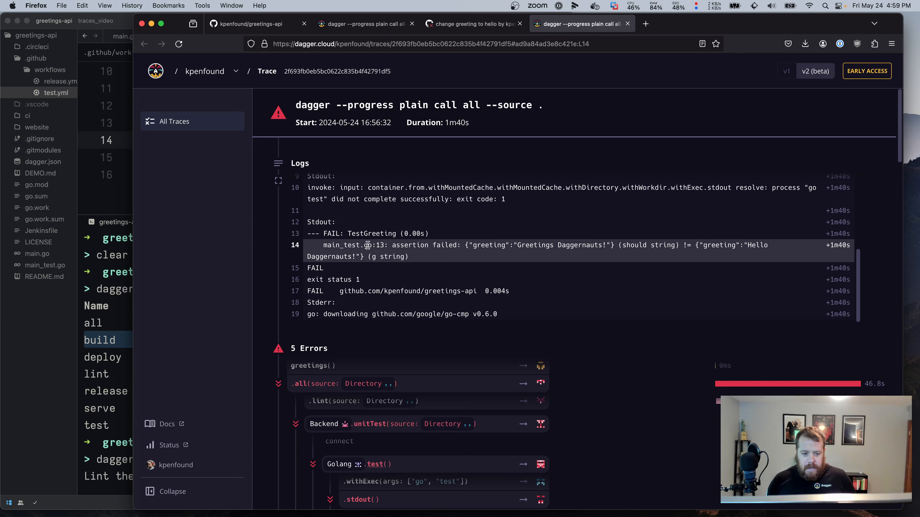
{"action": "mouse_move", "coordinate": [516, 245]}
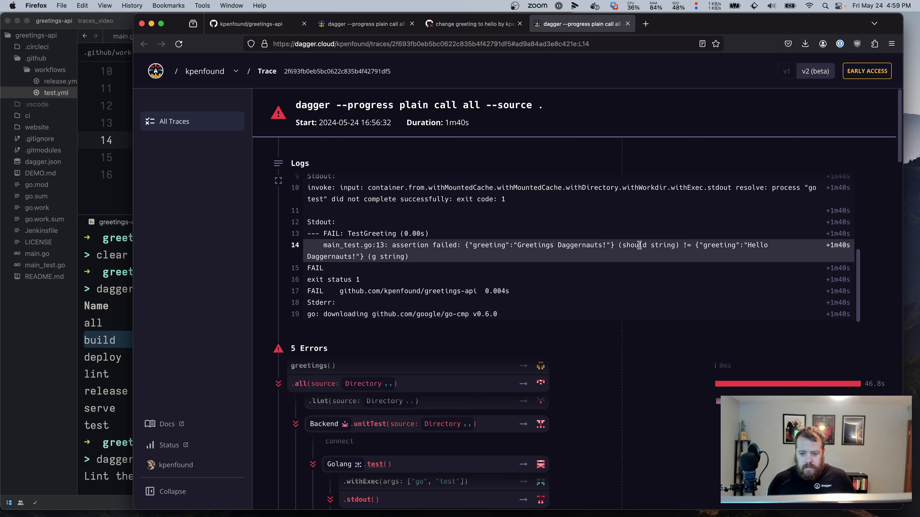
{"action": "double_click", "coordinate": [557, 245]}
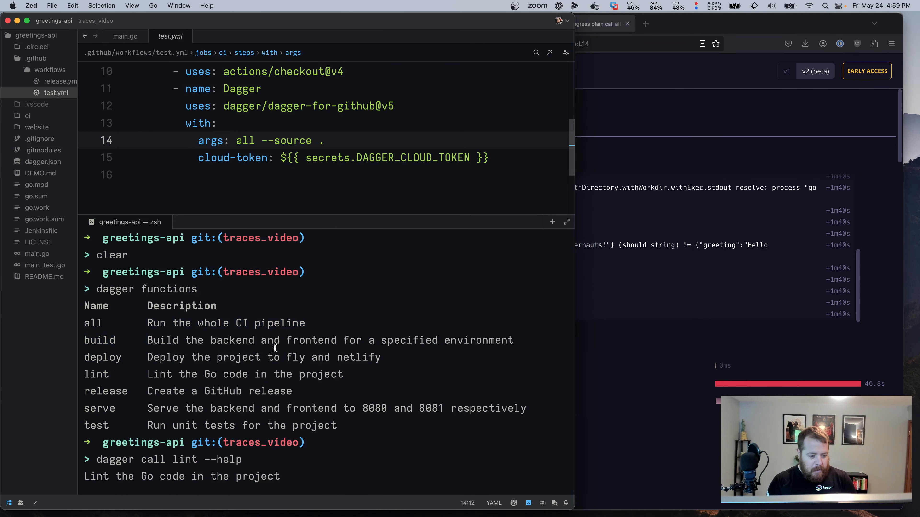
- Run `dagger call test --source .` in Zed's terminal to reproduce the TestGreeting failure locally
{"action": "key", "text": "Return"}
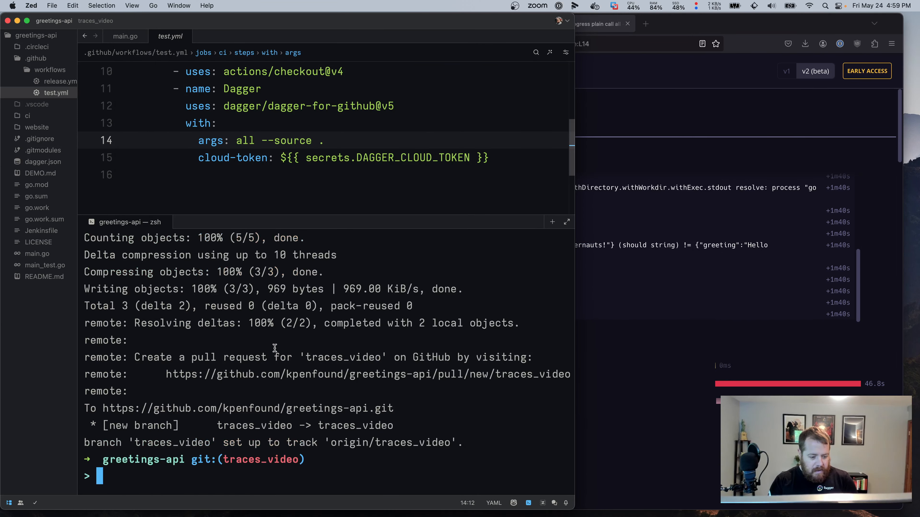
{"action": "type", "text": "dagger call test"}
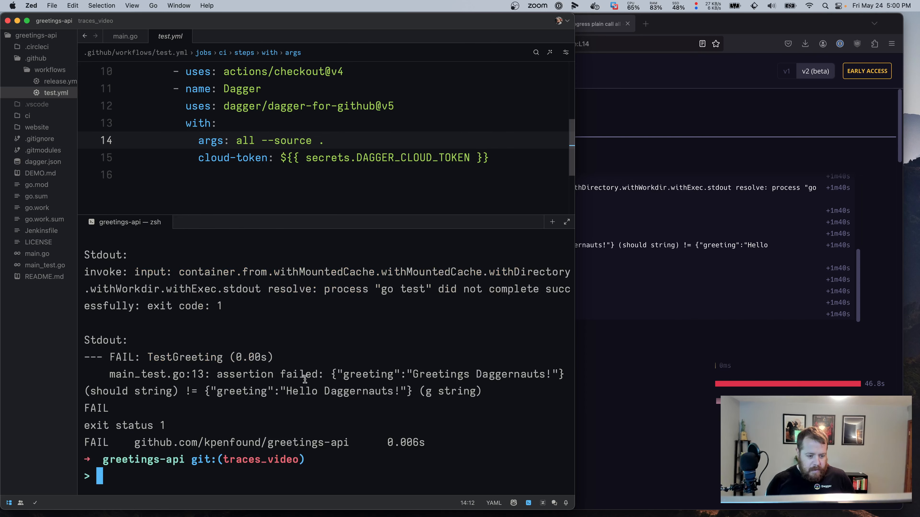
{"action": "mouse_move", "coordinate": [215, 375]}
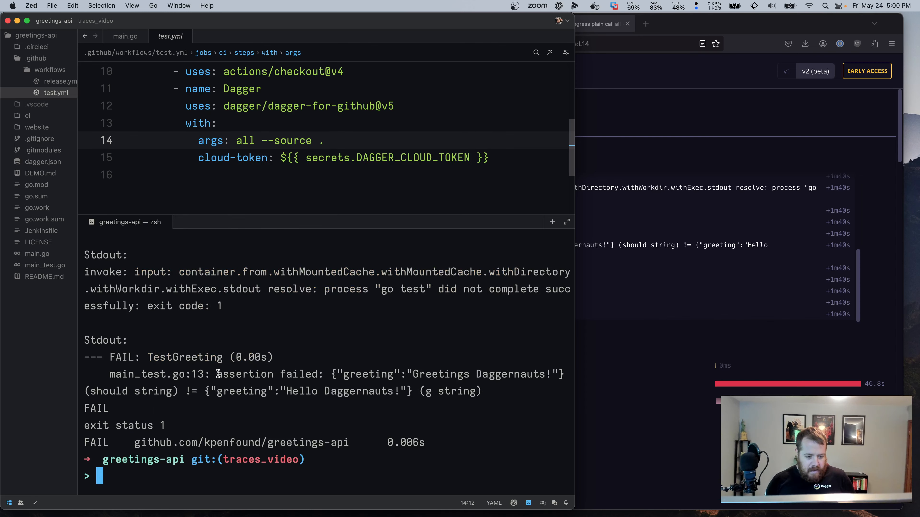
{"action": "mouse_move", "coordinate": [356, 335]}
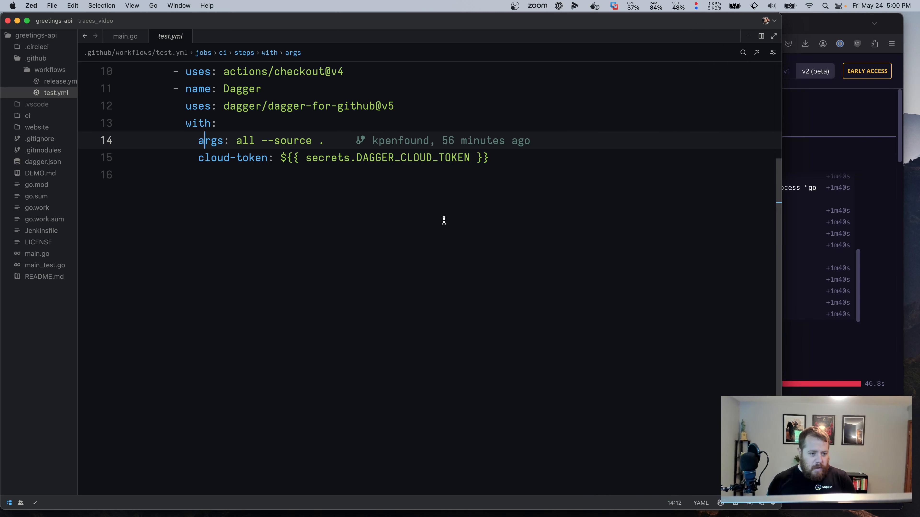
- Inspect the greeting function in main.go and the TestGreeting case in main_test.go
{"action": "left_click", "coordinate": [125, 36]}
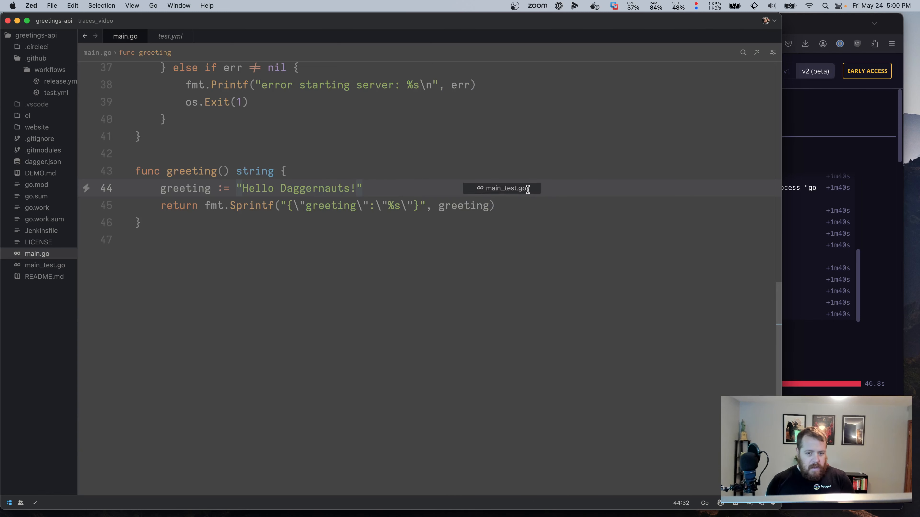
{"action": "left_click", "coordinate": [501, 188]}
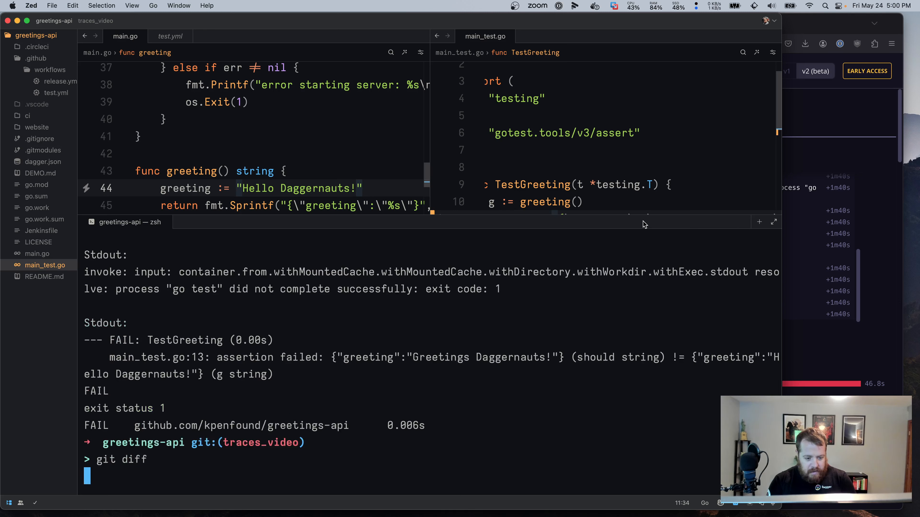
- Commit the test change as 'change test to hello' and push it
{"action": "type", "text": "git"}
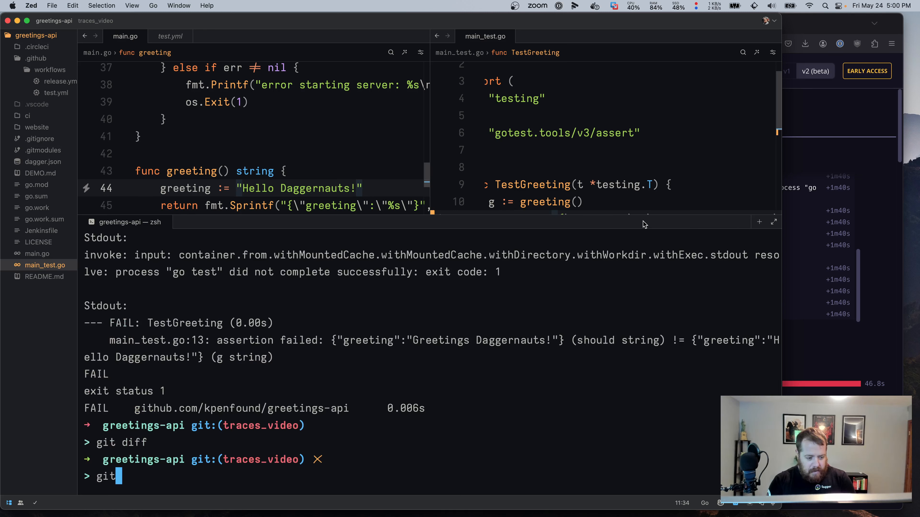
{"action": "type", "text": "commit -am"}
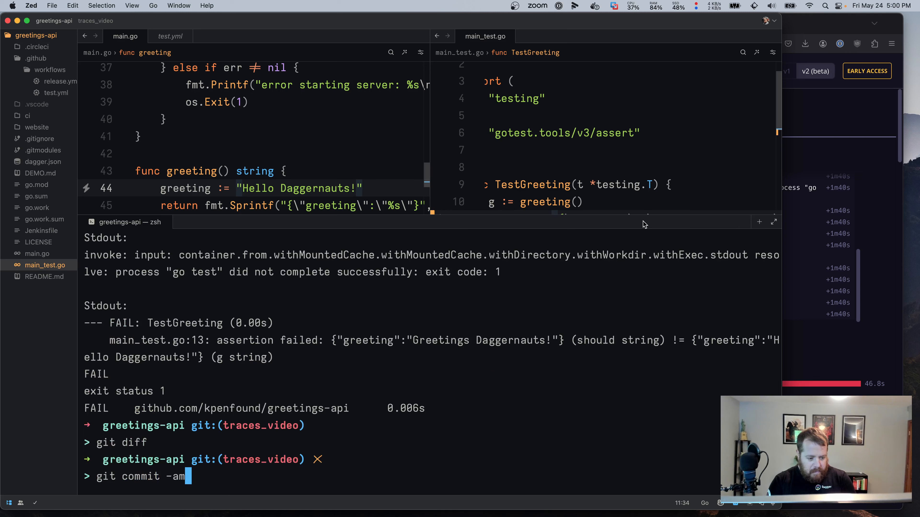
{"action": "type", "text": "'change tes"}
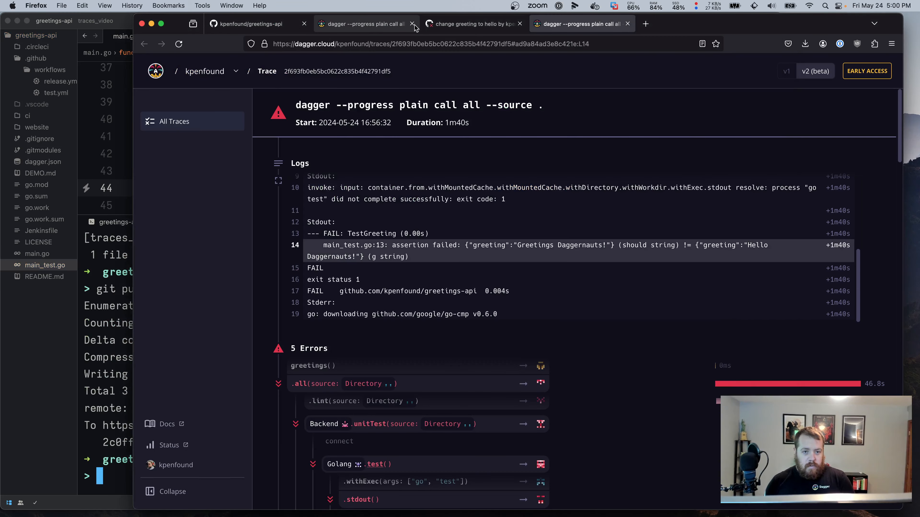
- Check pull request #19 now lists the 'change test to hello' commit with CI checks pending
{"action": "left_click", "coordinate": [473, 24]}
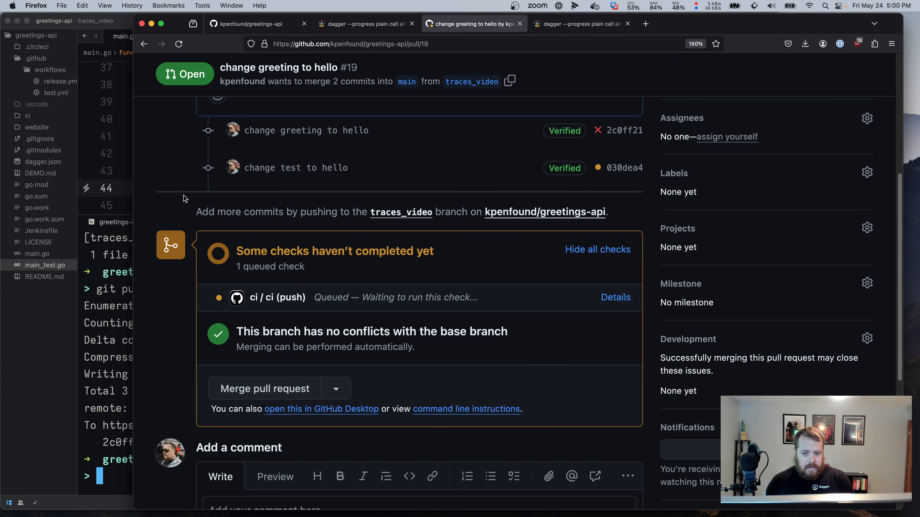
{"action": "mouse_move", "coordinate": [546, 178]}
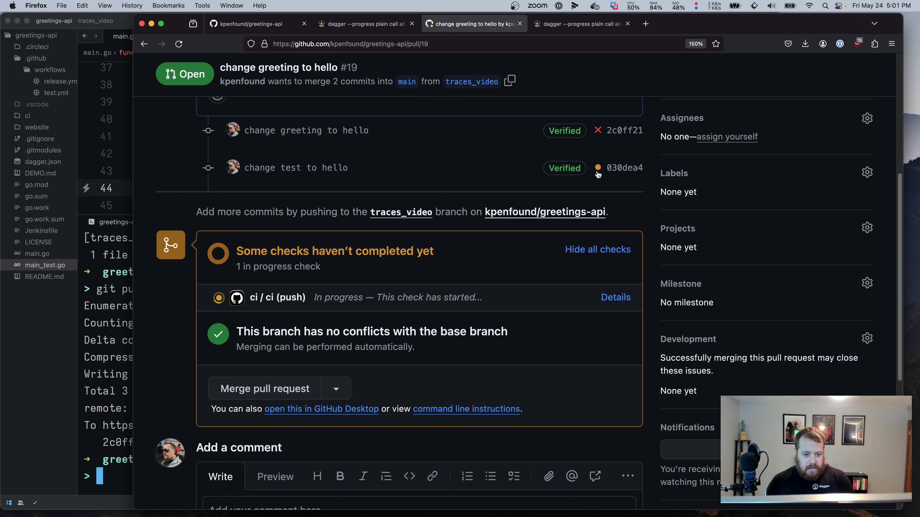
{"action": "mouse_move", "coordinate": [263, 309]}
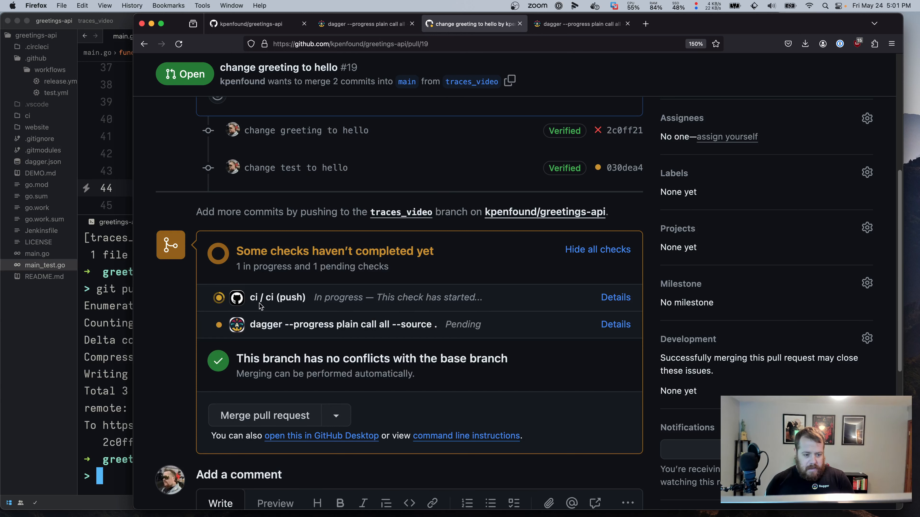
{"action": "mouse_move", "coordinate": [442, 337]}
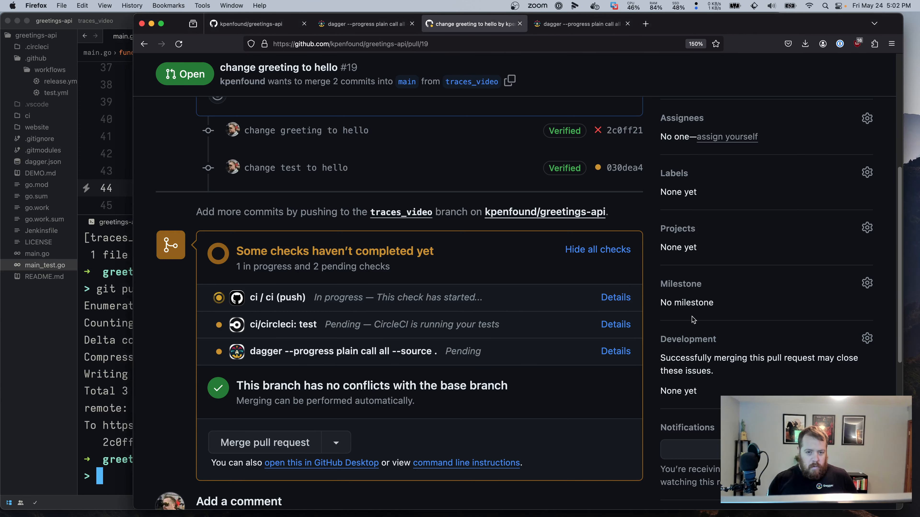
{"action": "left_click", "coordinate": [578, 24]}
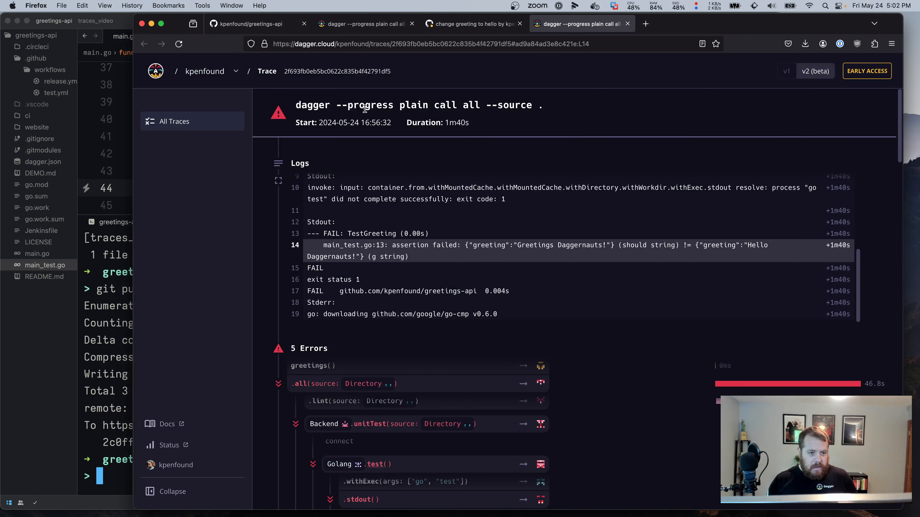
{"action": "mouse_move", "coordinate": [184, 121]}
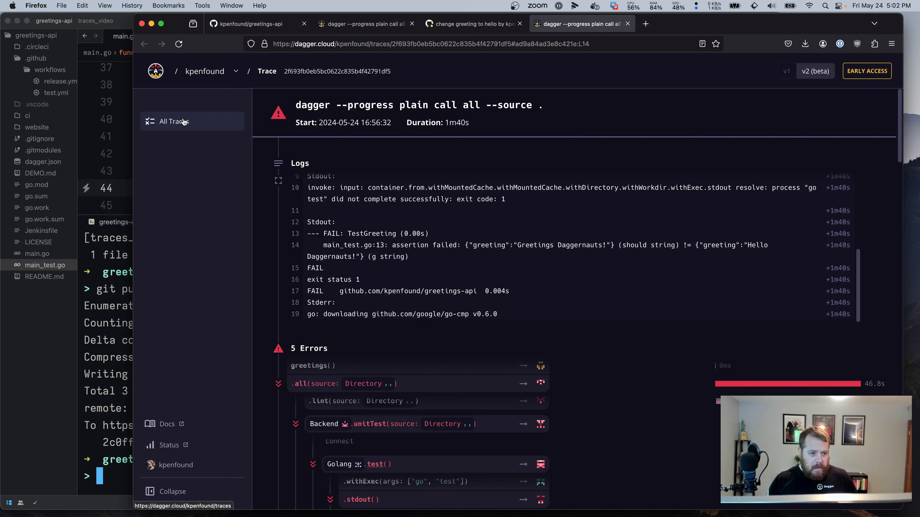
- Follow the running 'dagger --progress plain call all --source .' trace down to its go test logs
{"action": "left_click", "coordinate": [174, 121]}
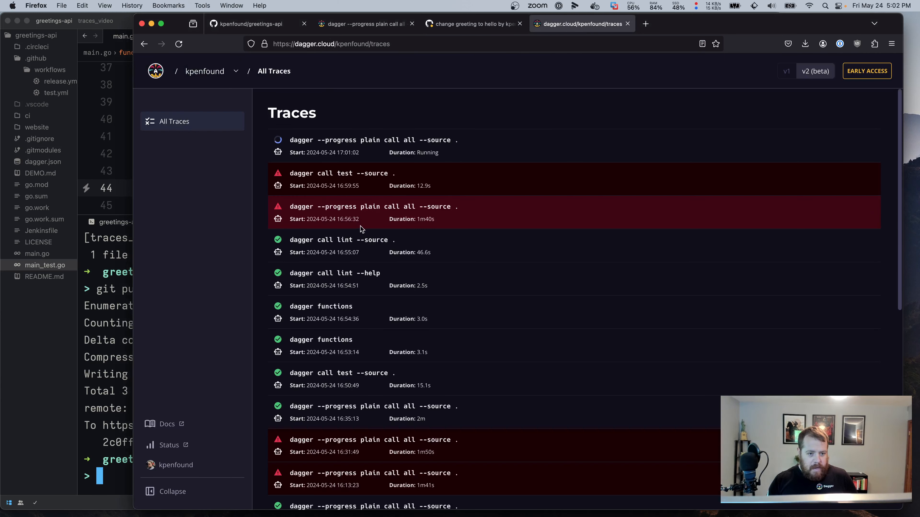
{"action": "mouse_move", "coordinate": [372, 155]}
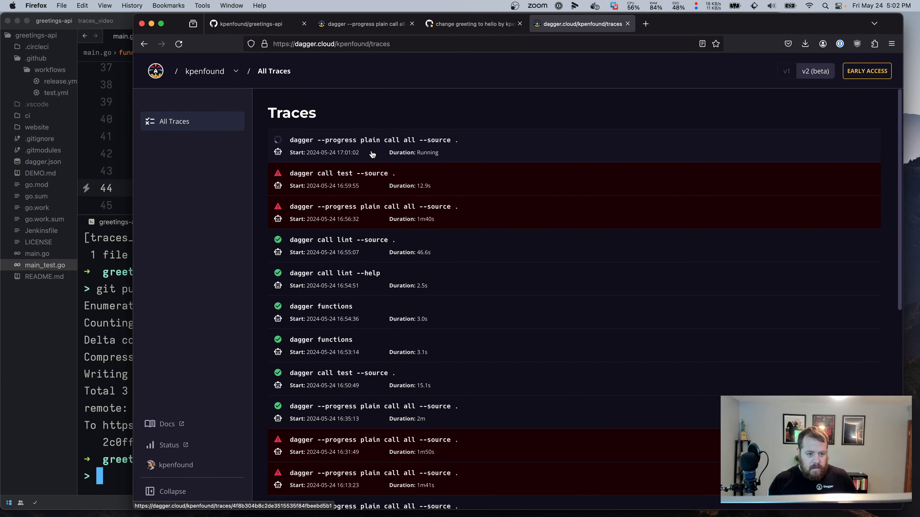
{"action": "left_click", "coordinate": [372, 146]}
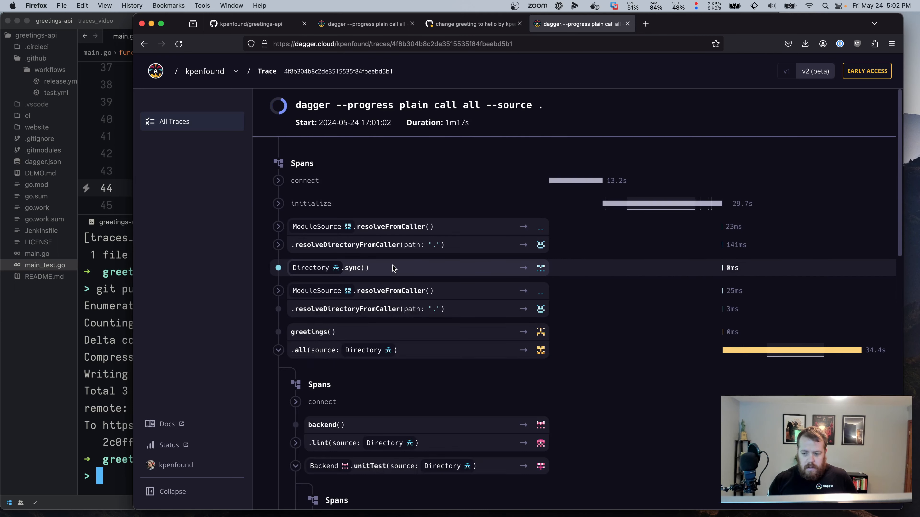
{"action": "scroll", "scroll_direction": "down", "scroll_amount": 3}
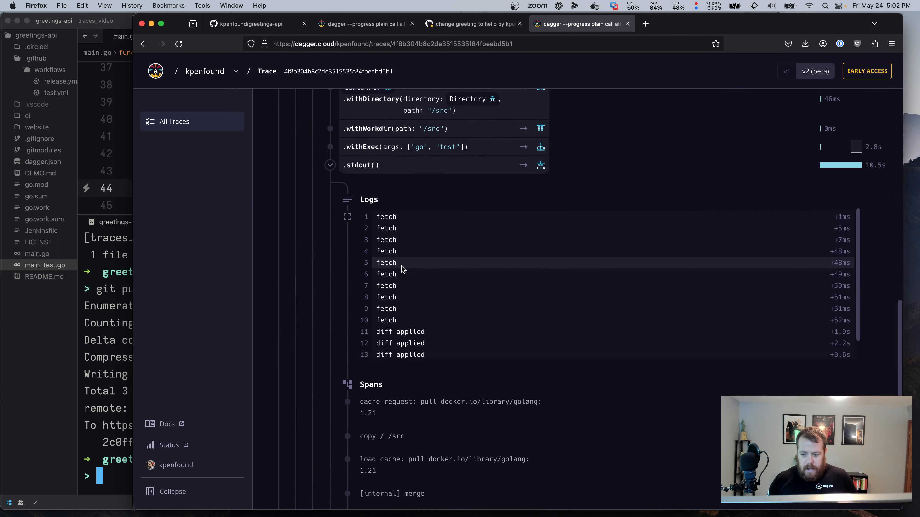
{"action": "scroll", "scroll_direction": "down", "scroll_amount": 3}
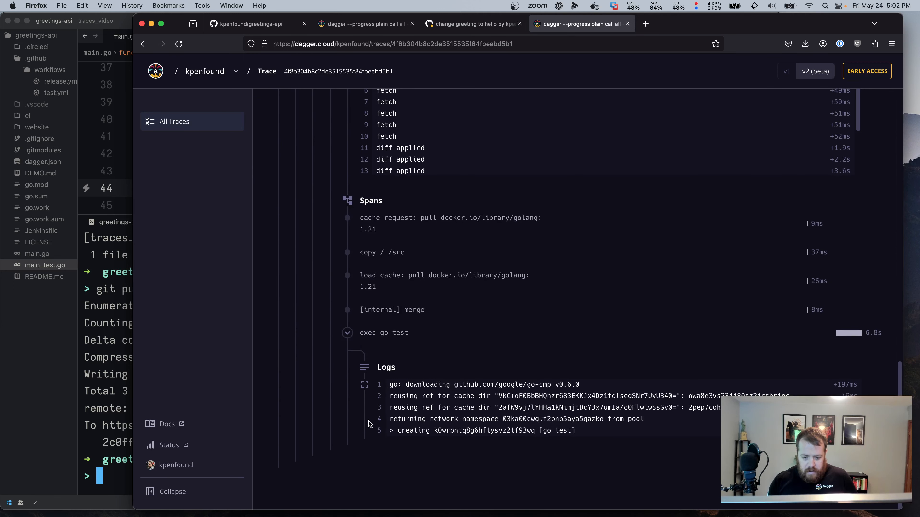
{"action": "left_click", "coordinate": [473, 24]}
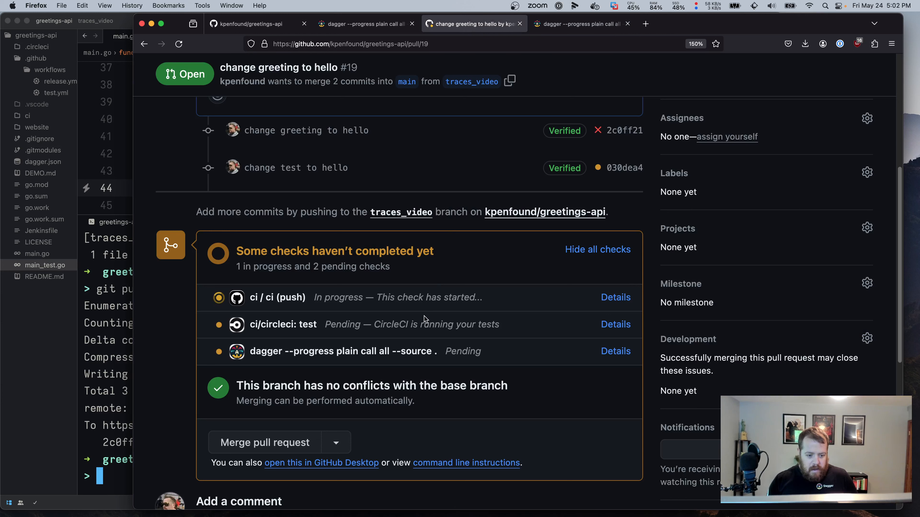
{"action": "mouse_move", "coordinate": [671, 358]}
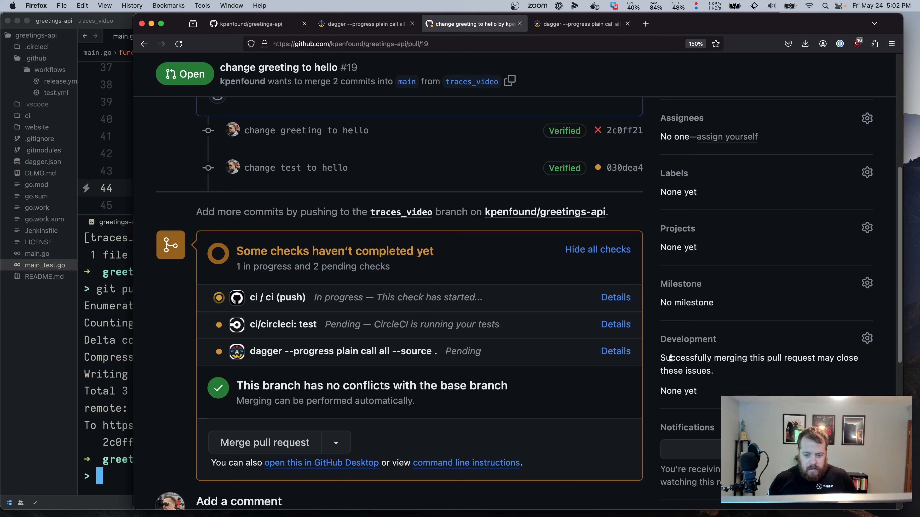
{"action": "mouse_move", "coordinate": [702, 353]}
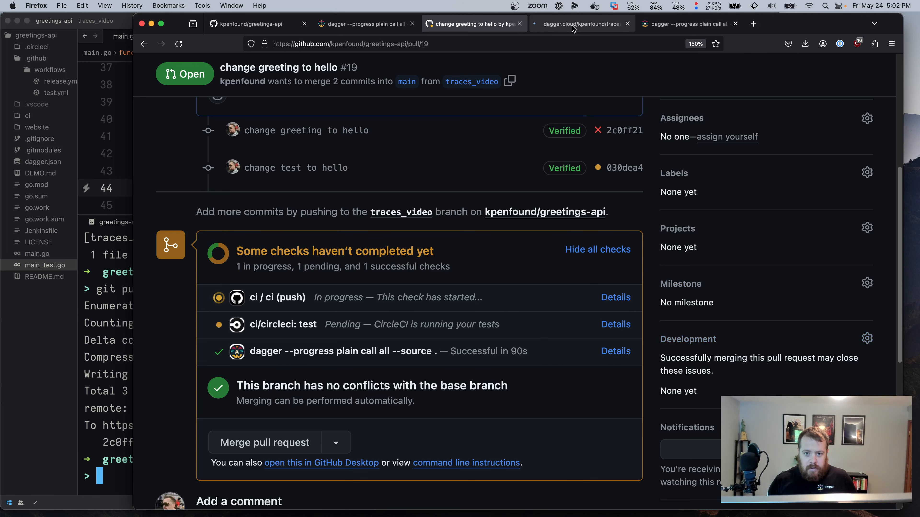
- Confirm the new trace shows PASS, then bring back the earlier failed trace's TestGreeting assertion log
{"action": "left_click", "coordinate": [580, 24]}
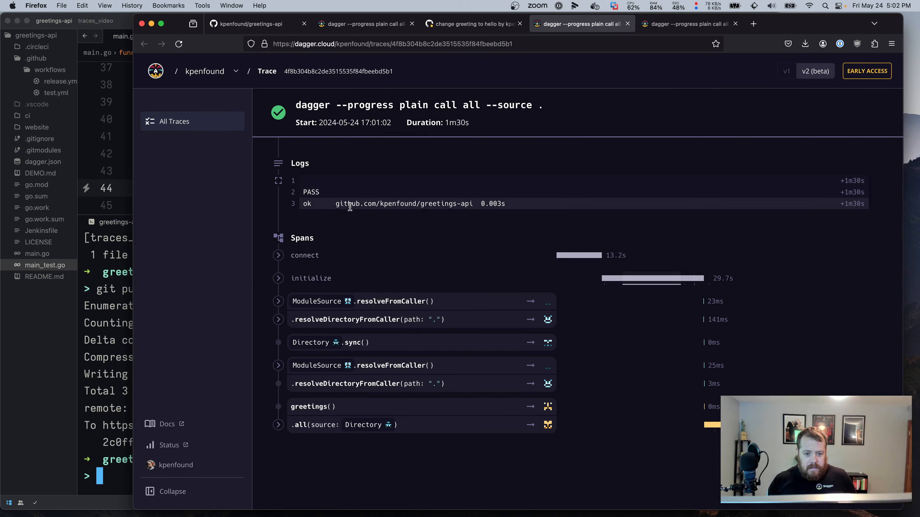
{"action": "left_click", "coordinate": [472, 23]}
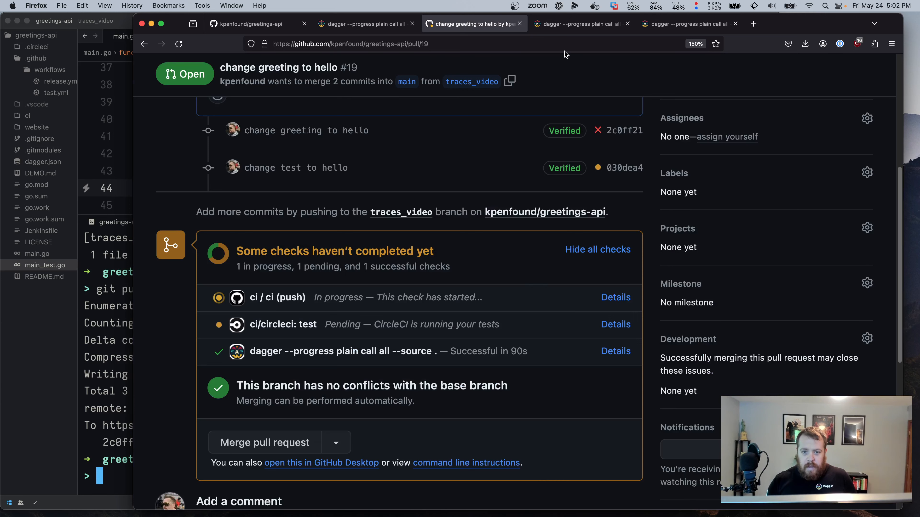
{"action": "left_click", "coordinate": [361, 24]}
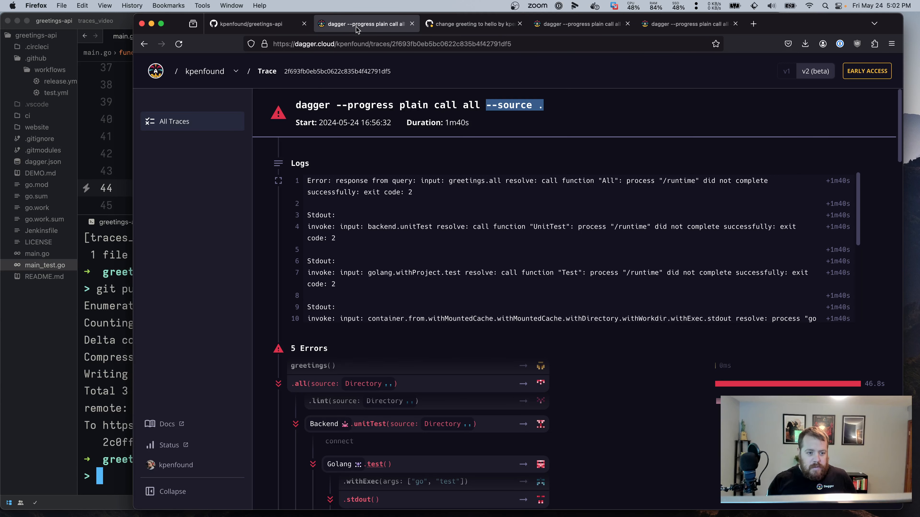
{"action": "scroll", "scroll_direction": "down", "scroll_amount": 3}
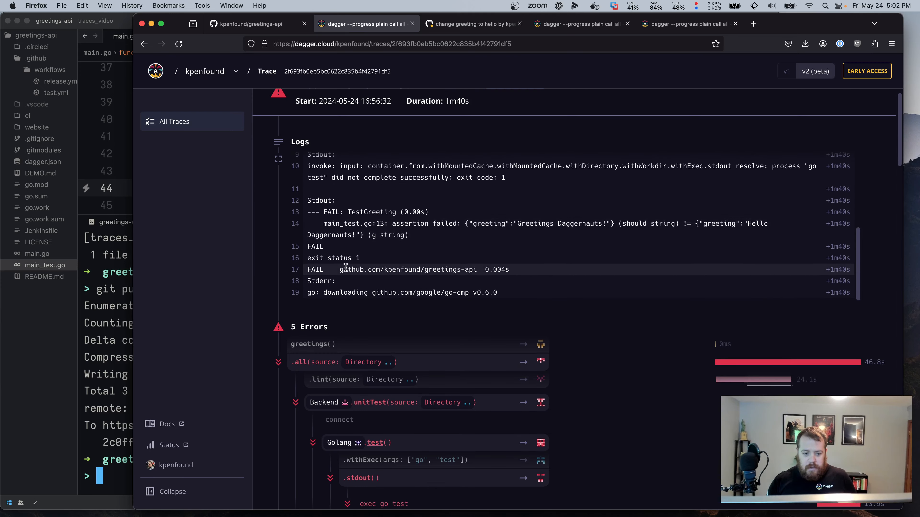